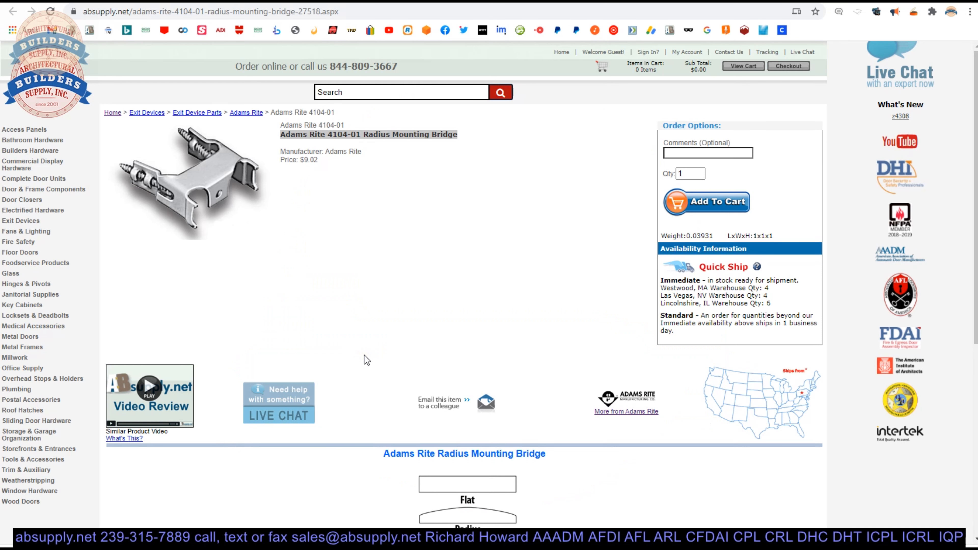
pyautogui.moveTo(347, 297)
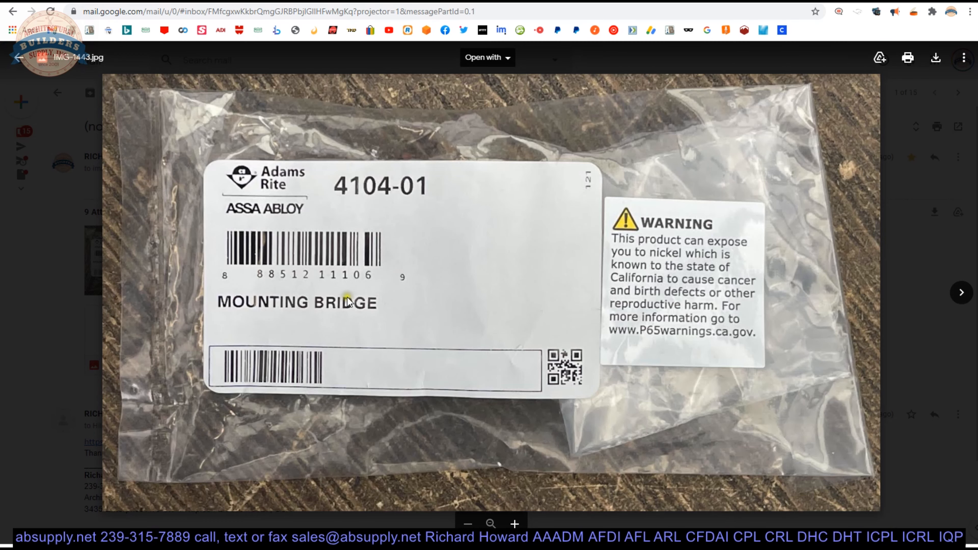
# Step through the attached photos IMG-1445, IMG-1448 and IMG-1450 showing the unpackaged mounting bridge.
pyautogui.click(961, 291)
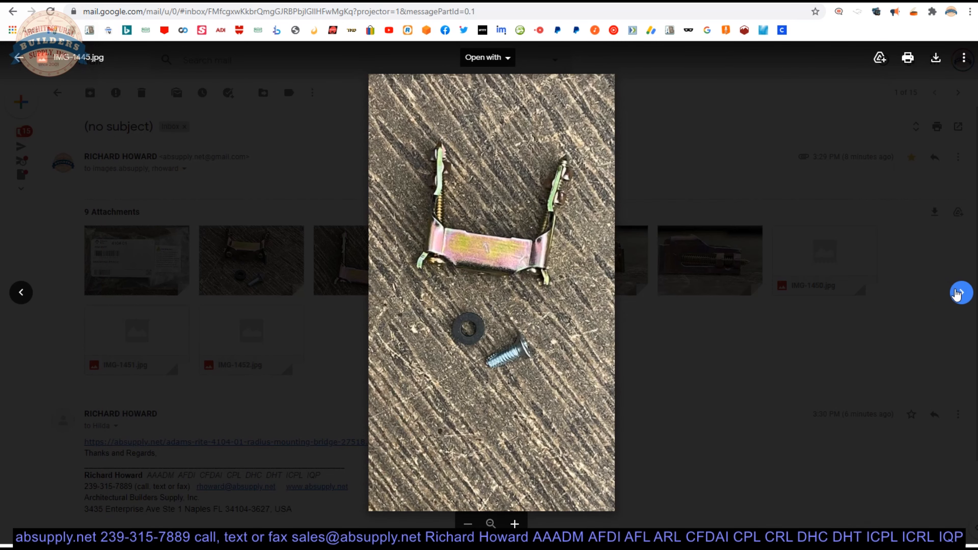
pyautogui.click(960, 292)
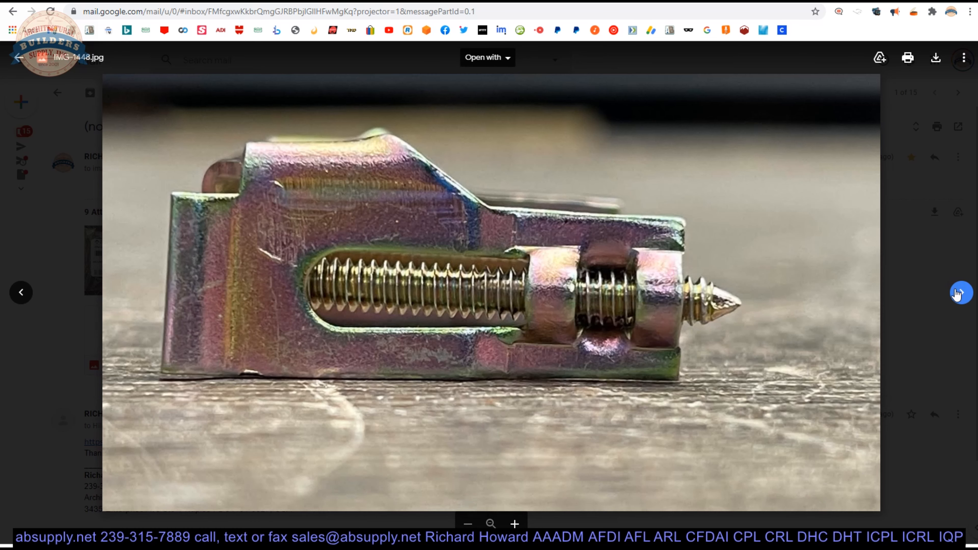
pyautogui.click(962, 293)
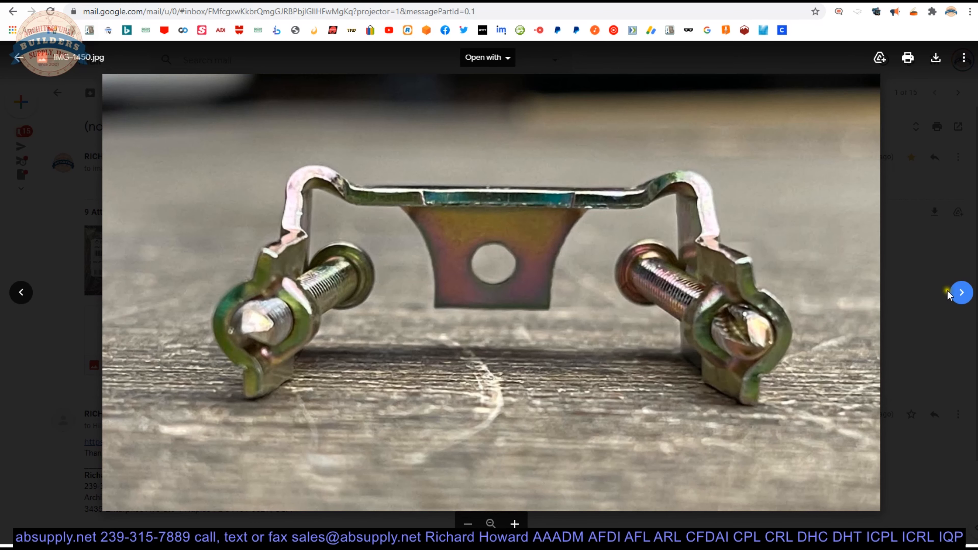
pyautogui.moveTo(699, 337)
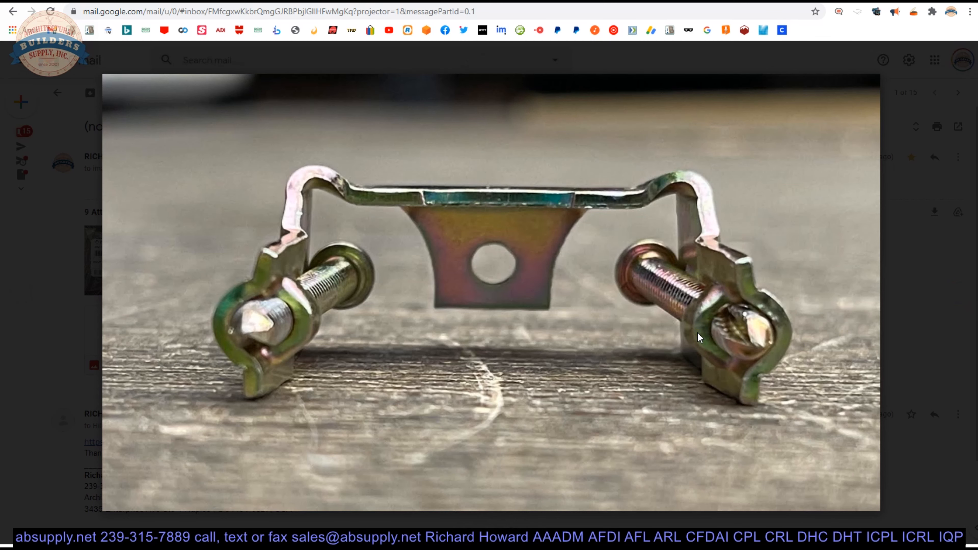
pyautogui.click(959, 292)
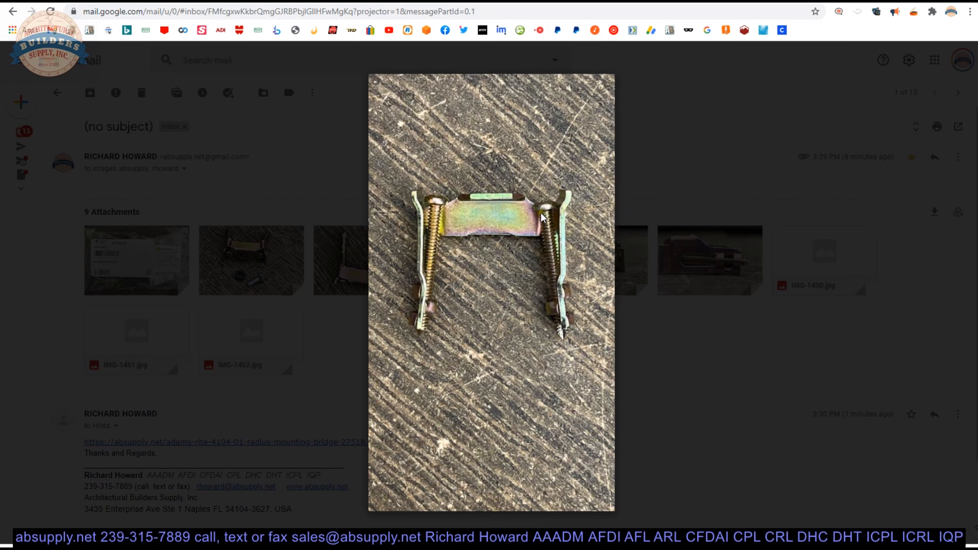
pyautogui.moveTo(551, 309)
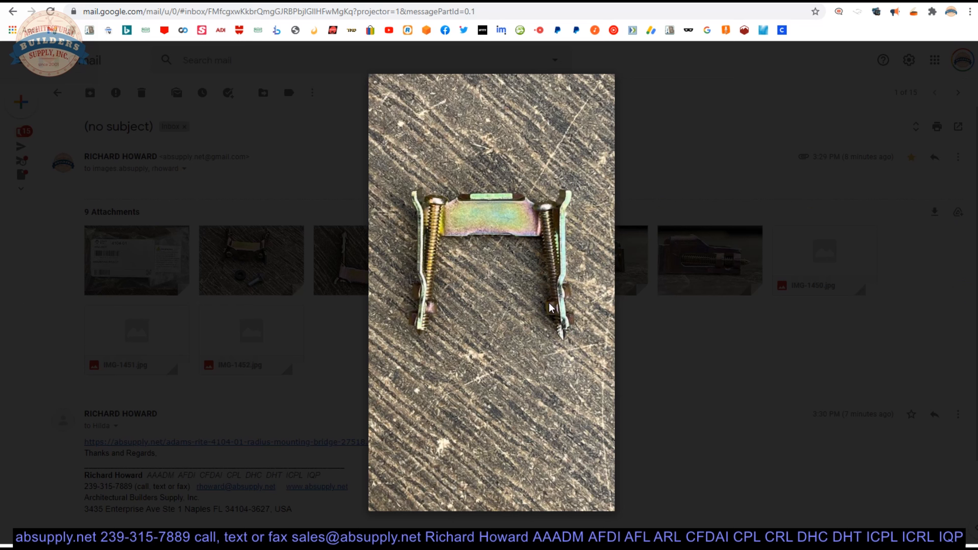
pyautogui.moveTo(551, 304)
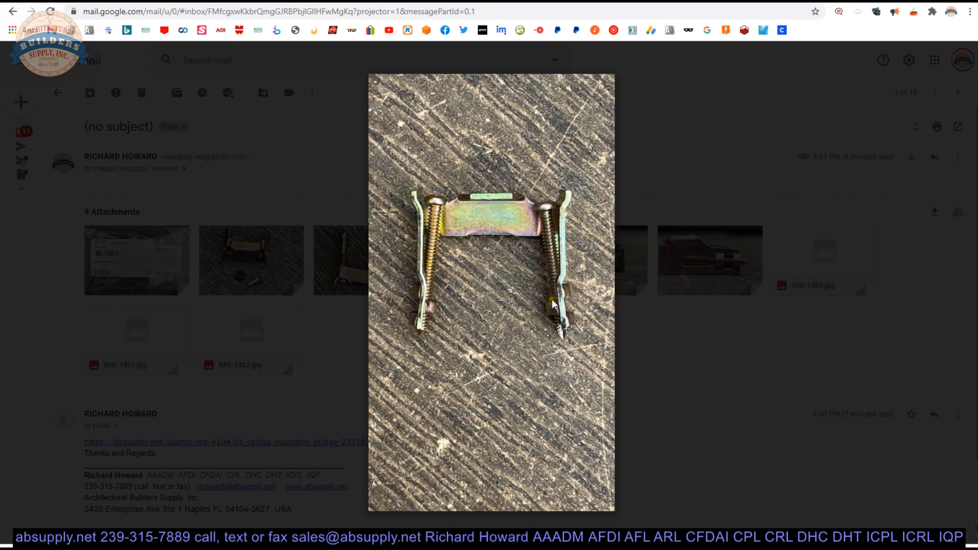
pyautogui.moveTo(557, 334)
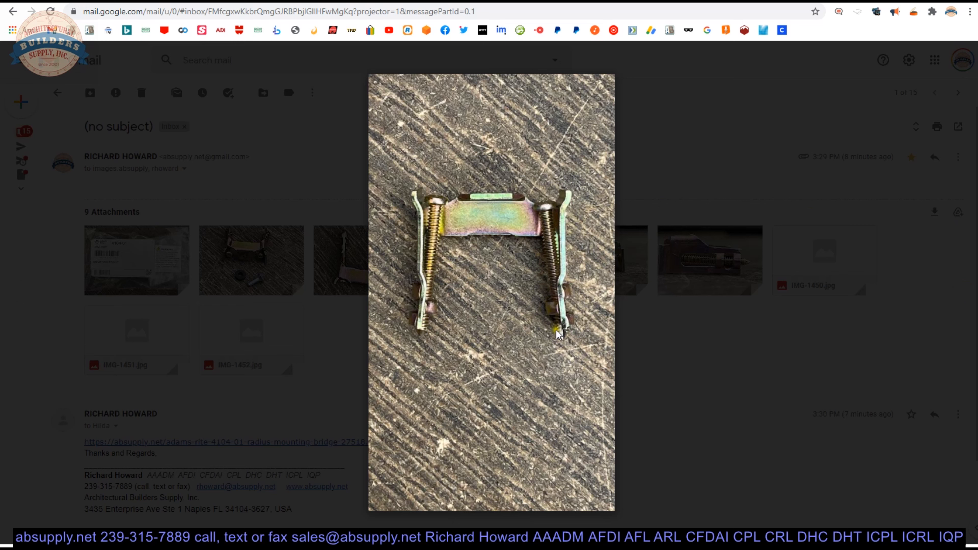
pyautogui.moveTo(546, 252)
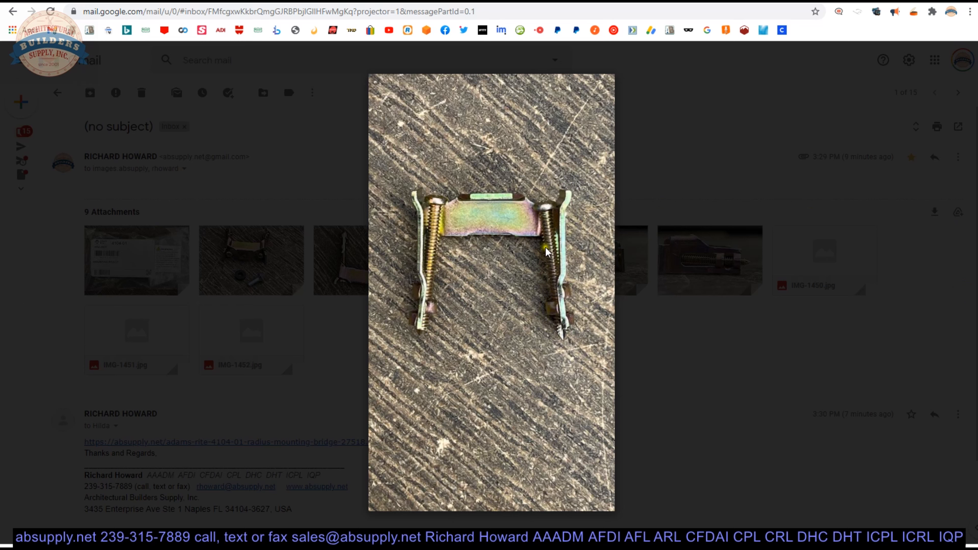
pyautogui.moveTo(544, 224)
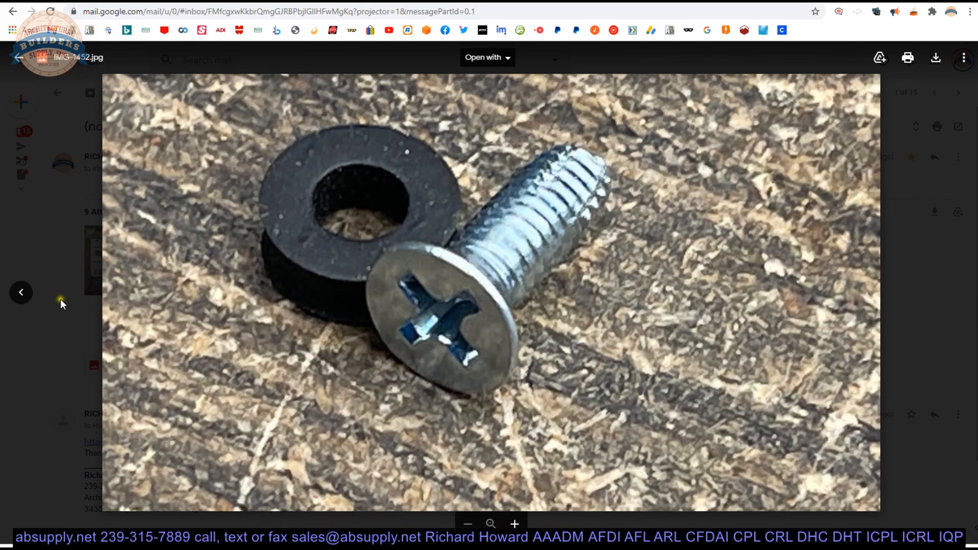
# Move back one photo in the attachment viewer after reaching the screw-and-washer close-up.
pyautogui.click(21, 292)
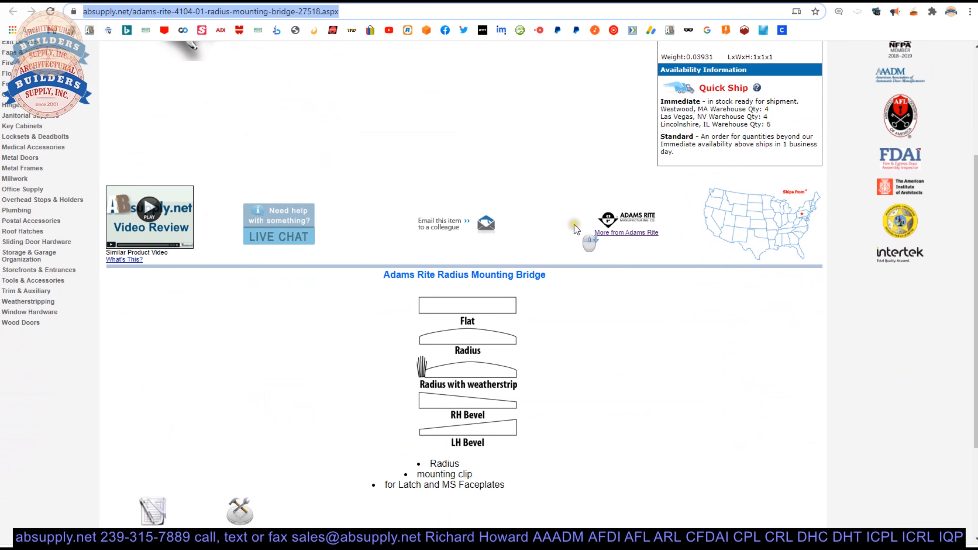
# Open the Product Brochure link below the bridge shape diagrams on the product page.
pyautogui.scroll(-3)
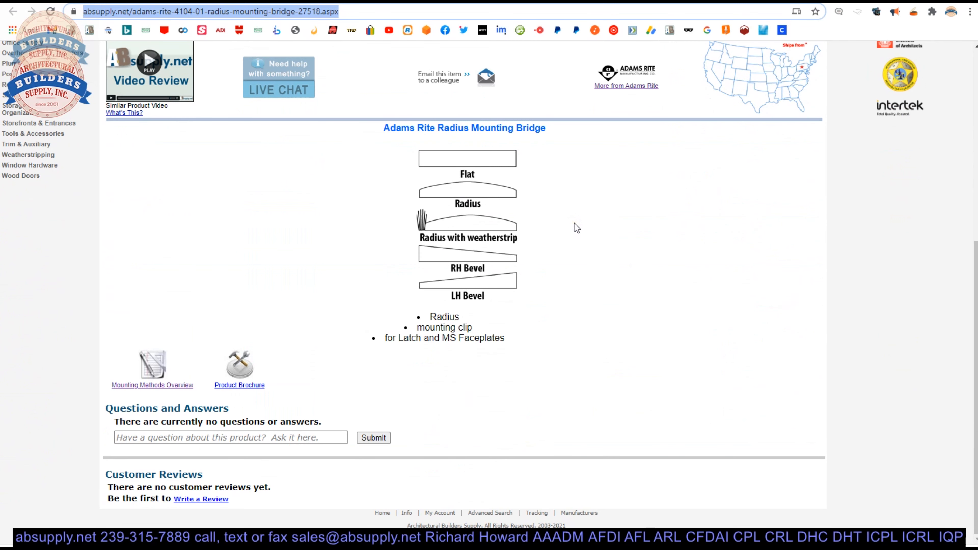
pyautogui.moveTo(568, 225)
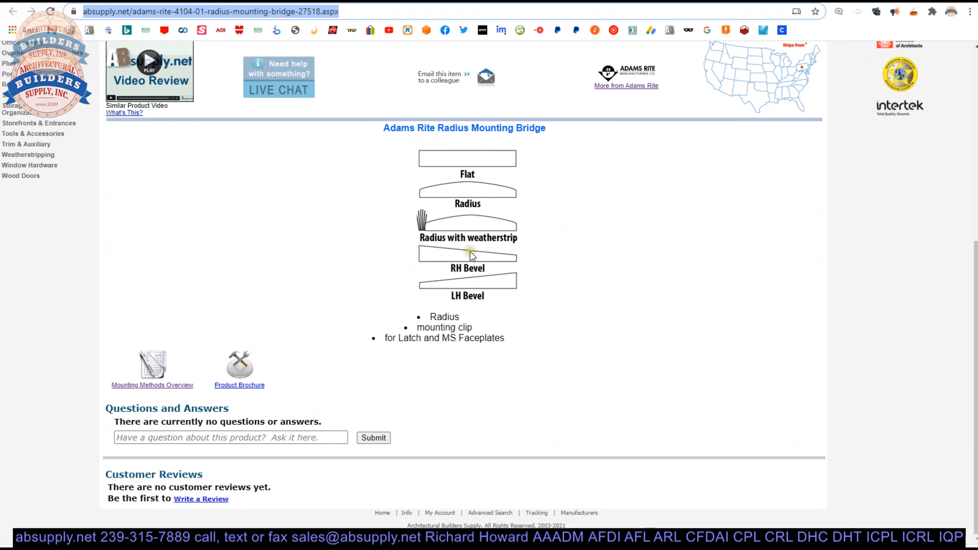
pyautogui.moveTo(439, 328)
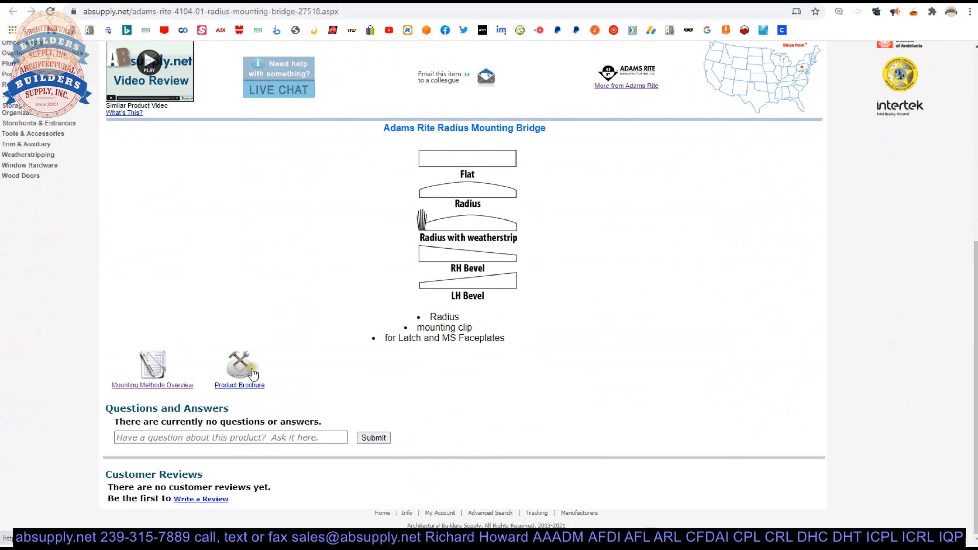
pyautogui.click(239, 368)
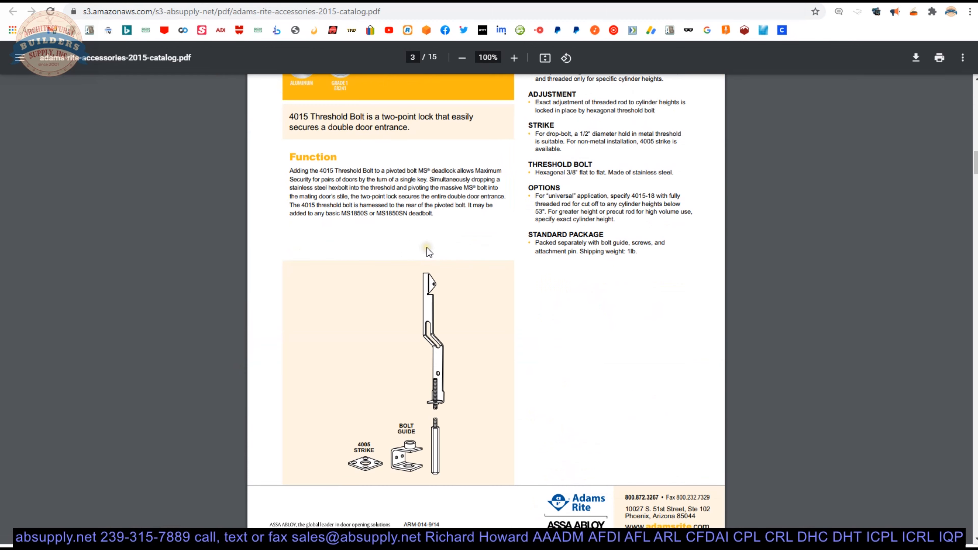
# Search the catalog PDF for 4104 and scroll toward the Lock Mounting Methods match.
pyautogui.write('4104')
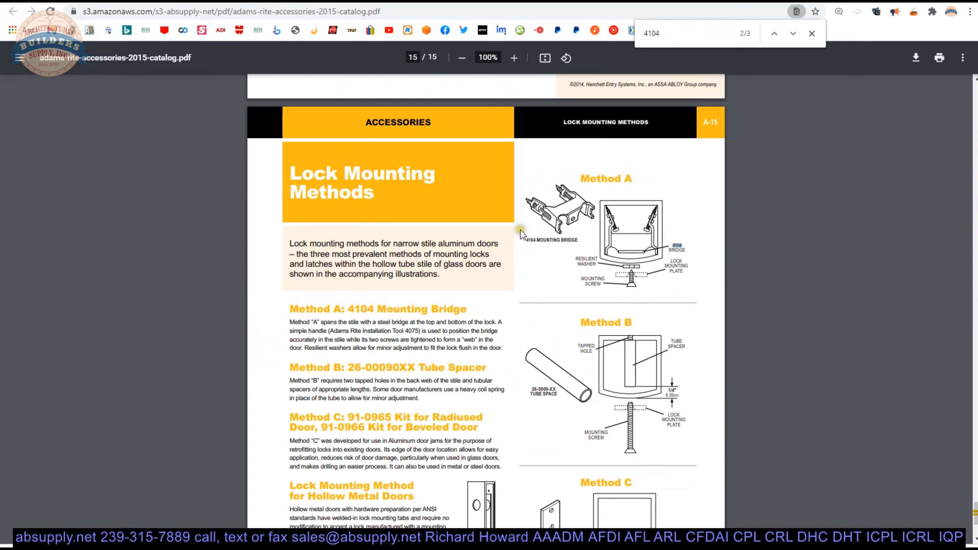
pyautogui.scroll(-3)
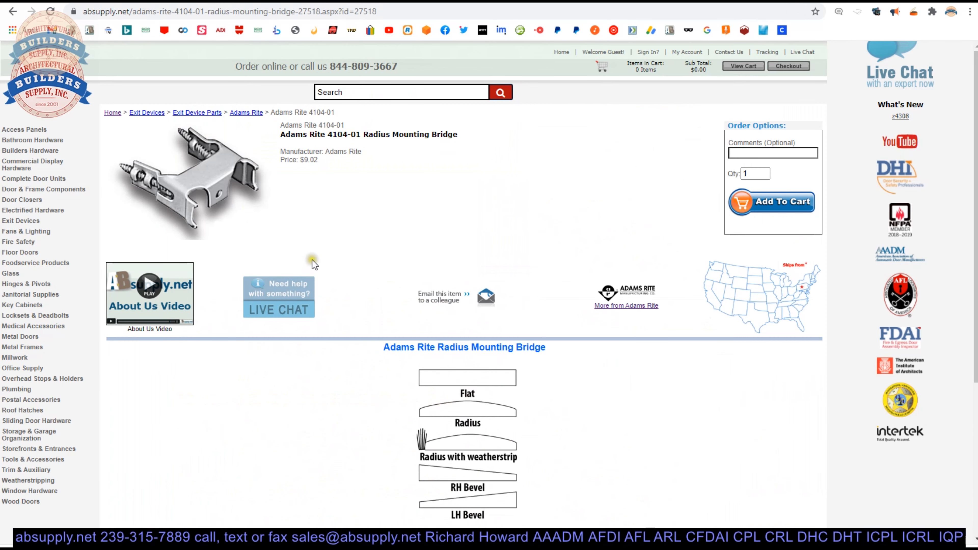
pyautogui.moveTo(314, 263)
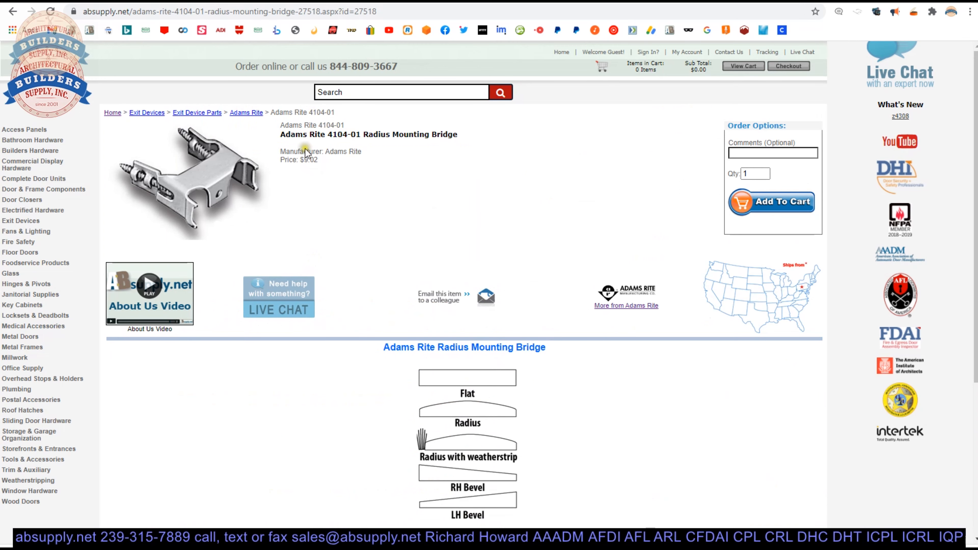
# Open the Mounting Methods Overview link further down the 4104-01 product page.
pyautogui.scroll(-3)
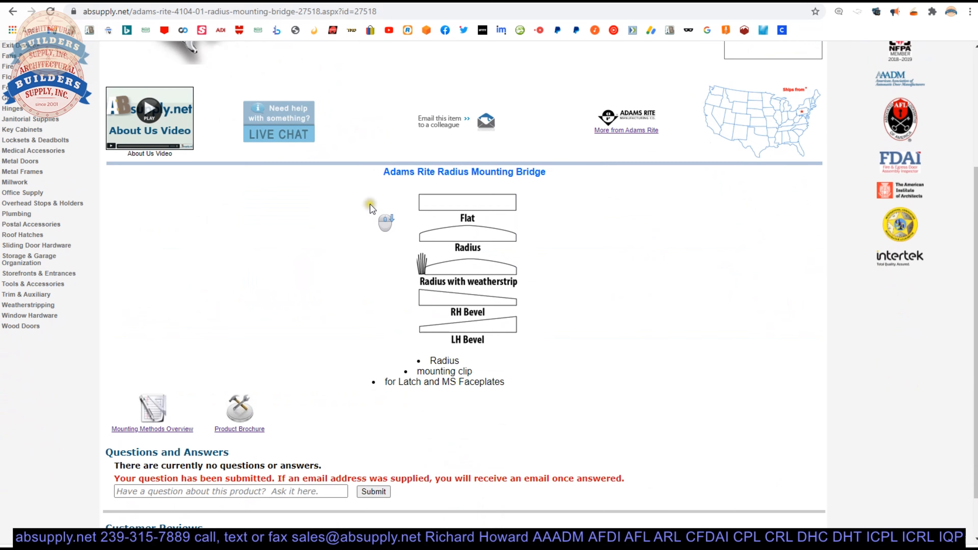
pyautogui.scroll(-3)
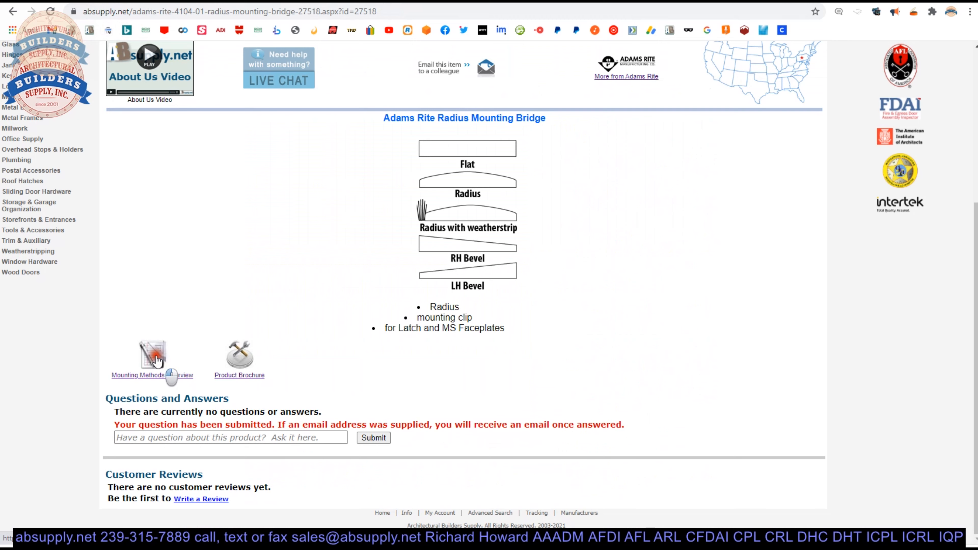
pyautogui.click(138, 375)
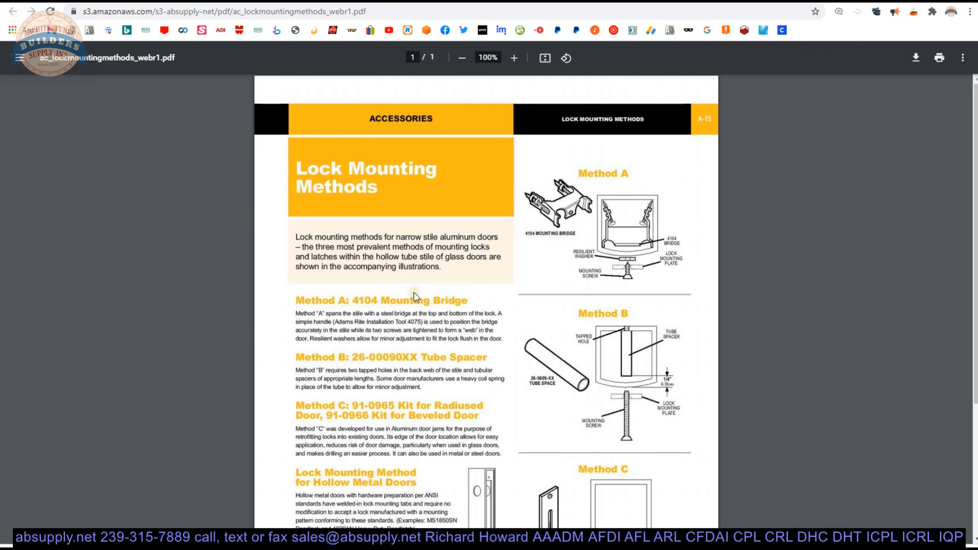
# Zoom in and scroll the mounting methods sheet down to the Method C 91-0965/91-0966 kit illustration.
pyautogui.click(513, 57)
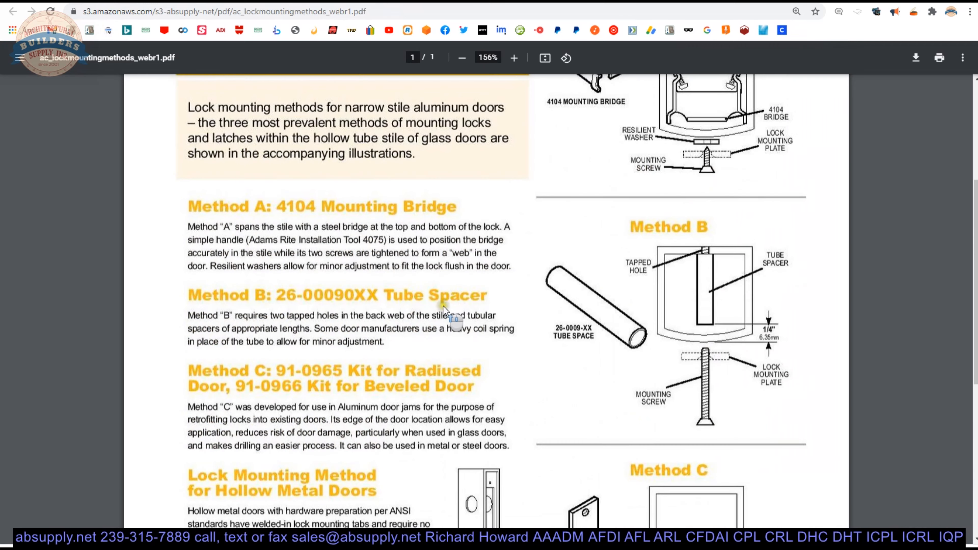
pyautogui.scroll(-3)
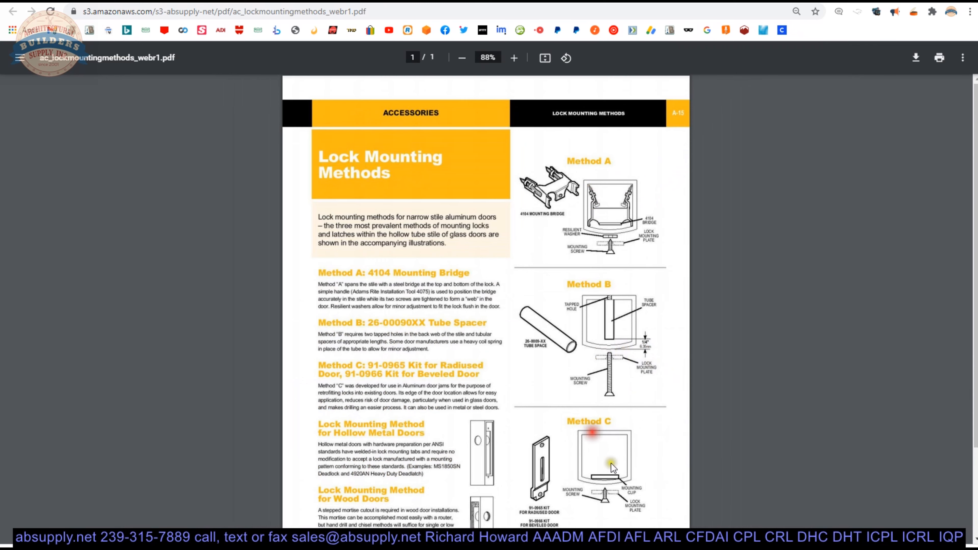
pyautogui.click(513, 58)
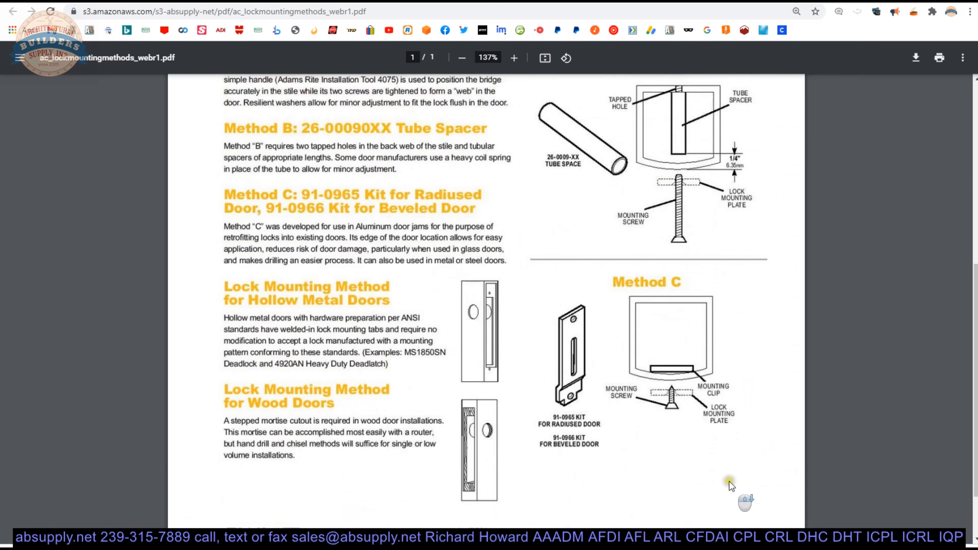
pyautogui.scroll(-3)
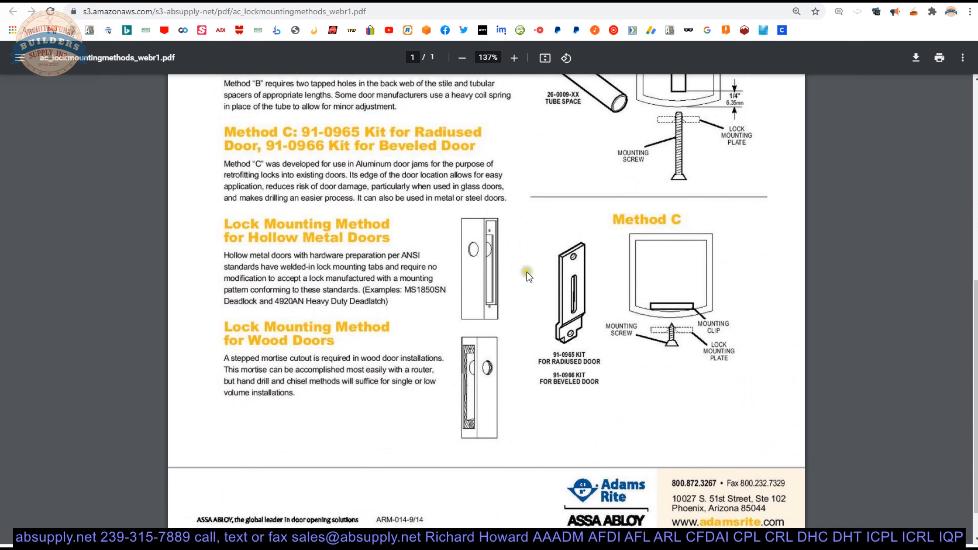
pyautogui.moveTo(569, 324)
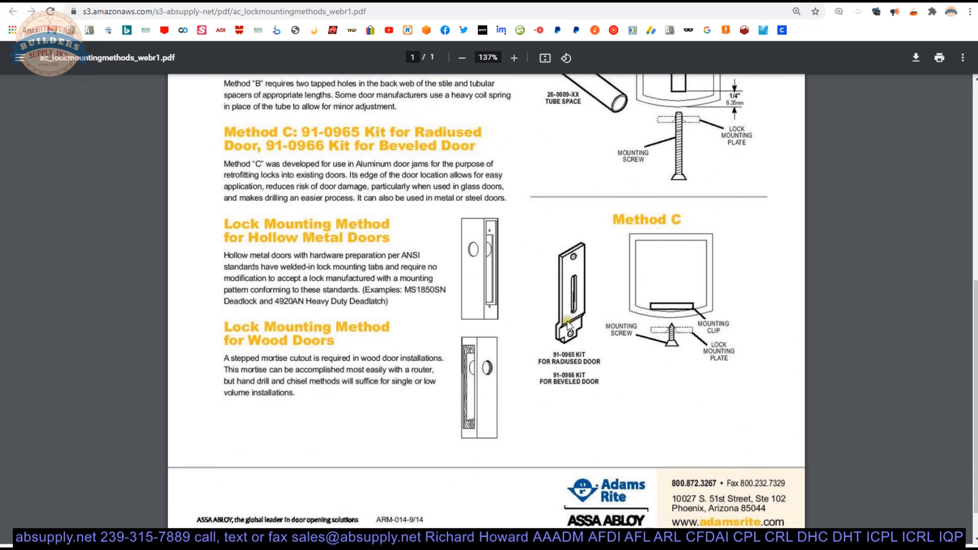
pyautogui.click(514, 58)
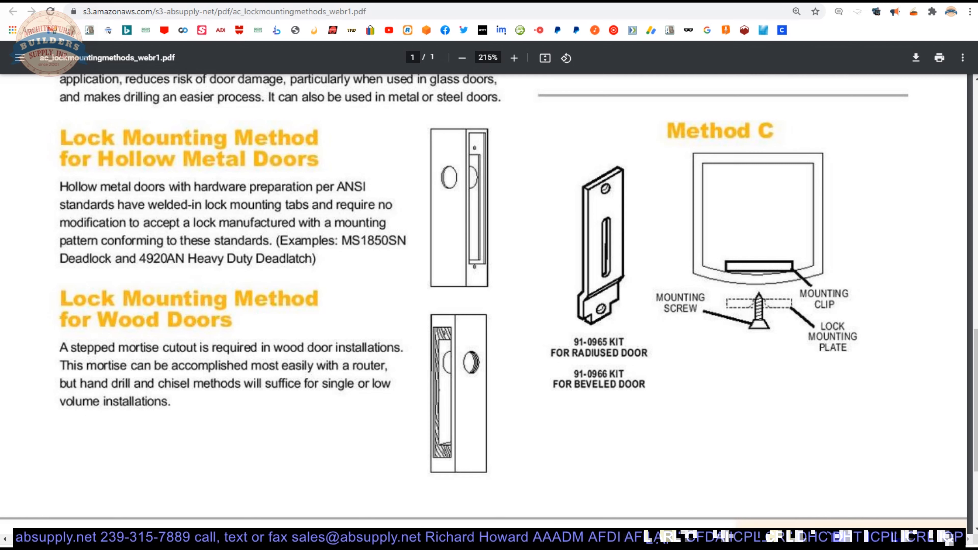
pyautogui.moveTo(624, 314)
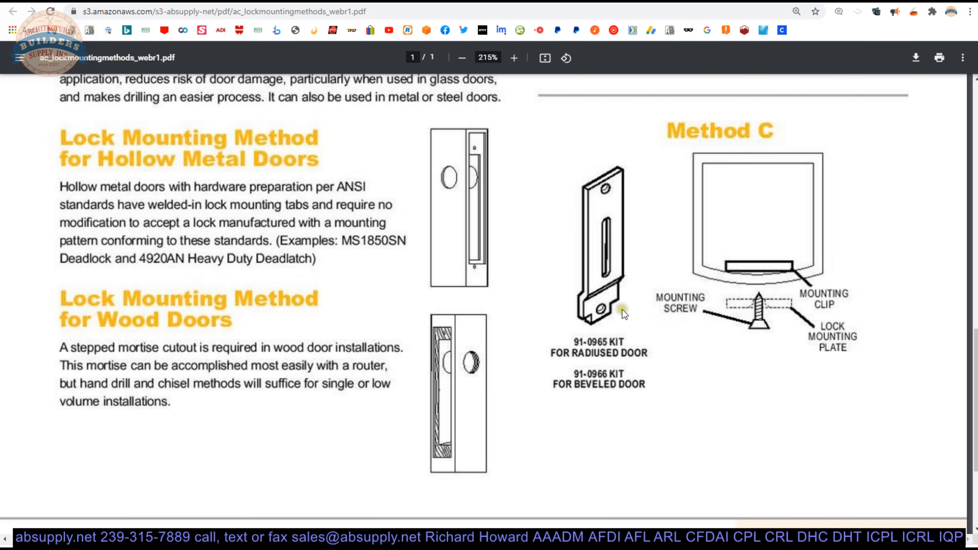
# Scroll through the magnified Method A, B and C illustrations, then zoom out a step.
pyautogui.scroll(-3)
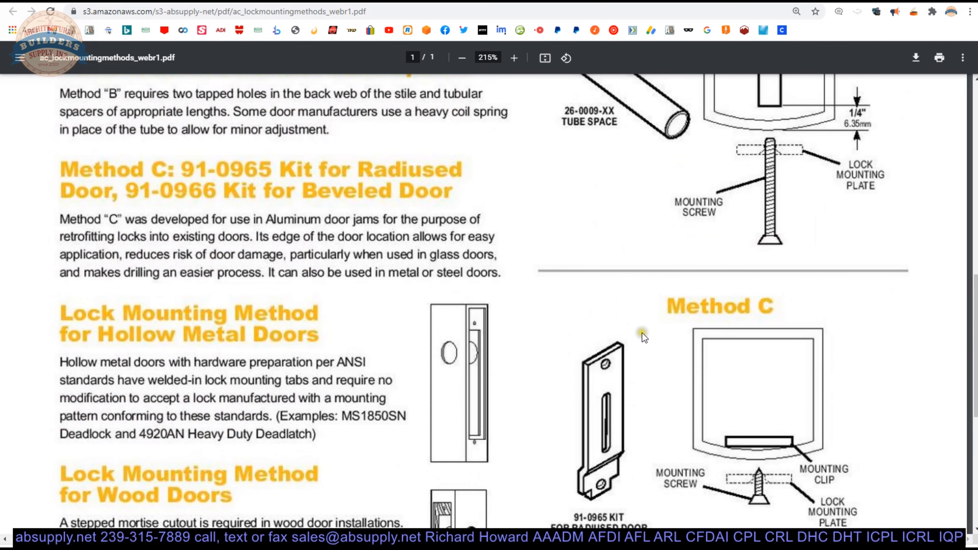
pyautogui.scroll(-3)
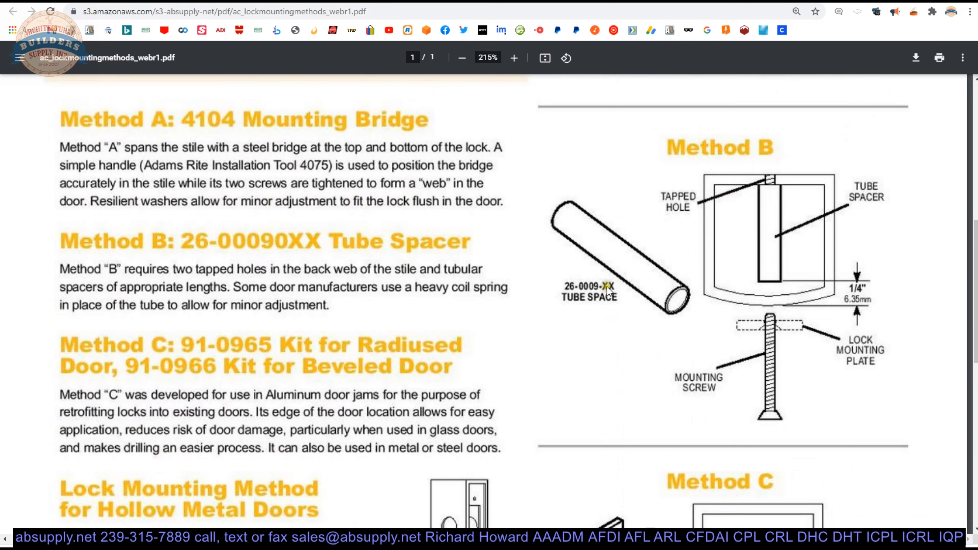
pyautogui.moveTo(727, 275)
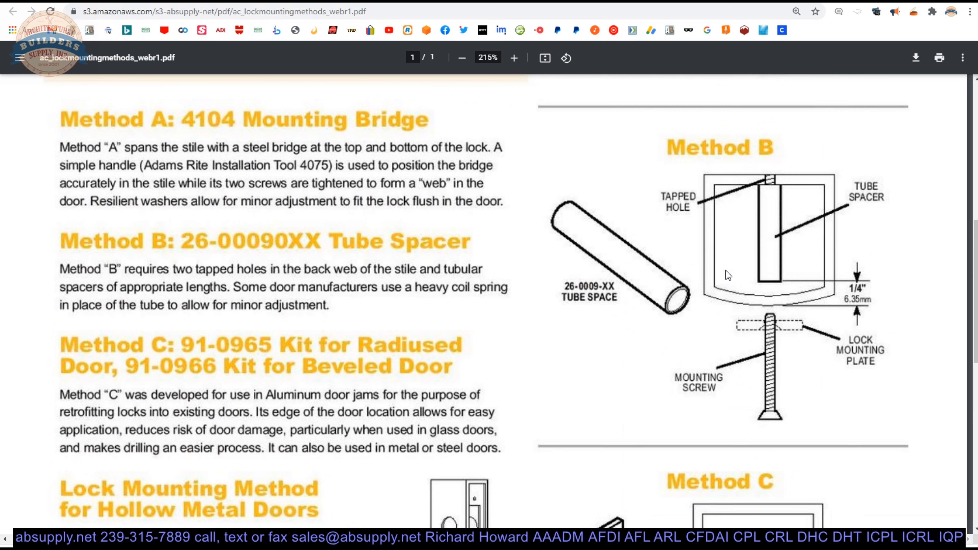
pyautogui.moveTo(722, 192)
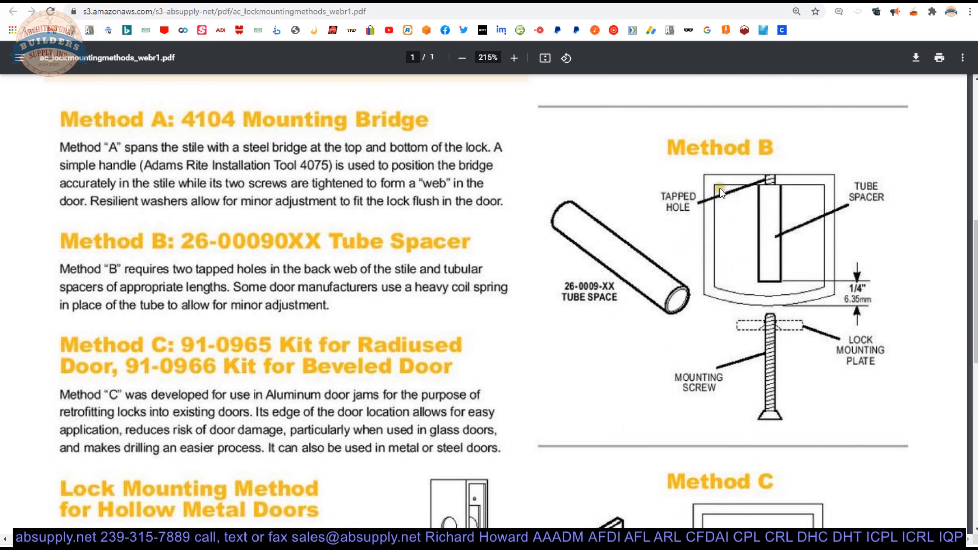
pyautogui.moveTo(753, 293)
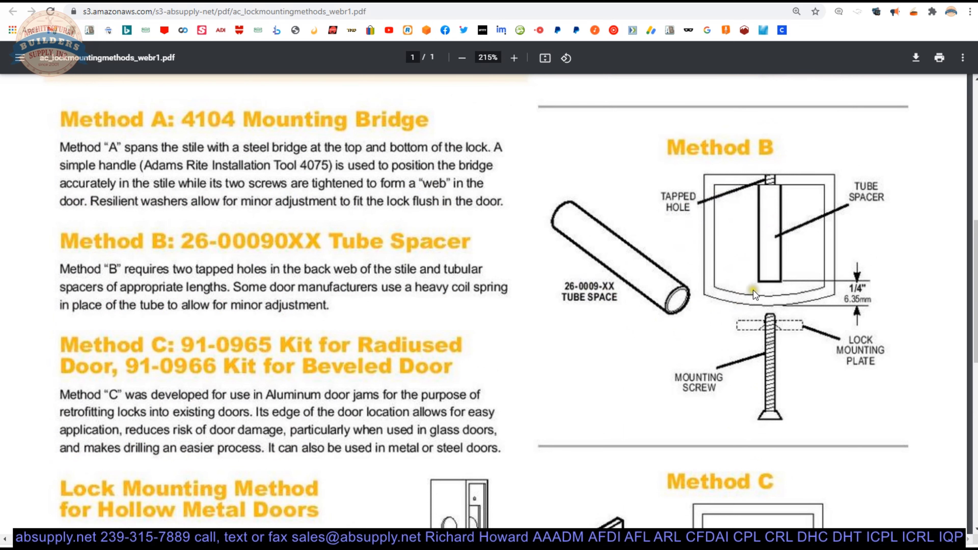
pyautogui.moveTo(675, 284)
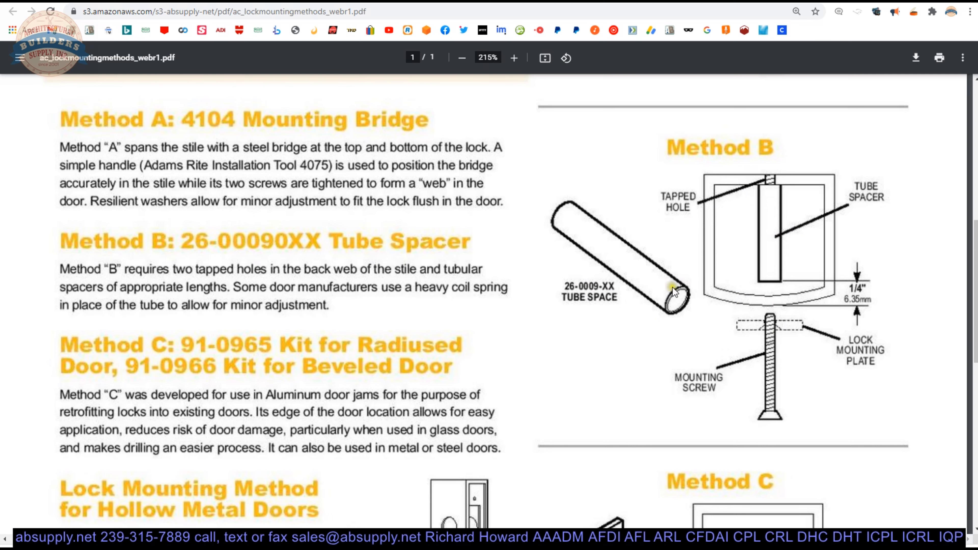
pyautogui.moveTo(616, 287)
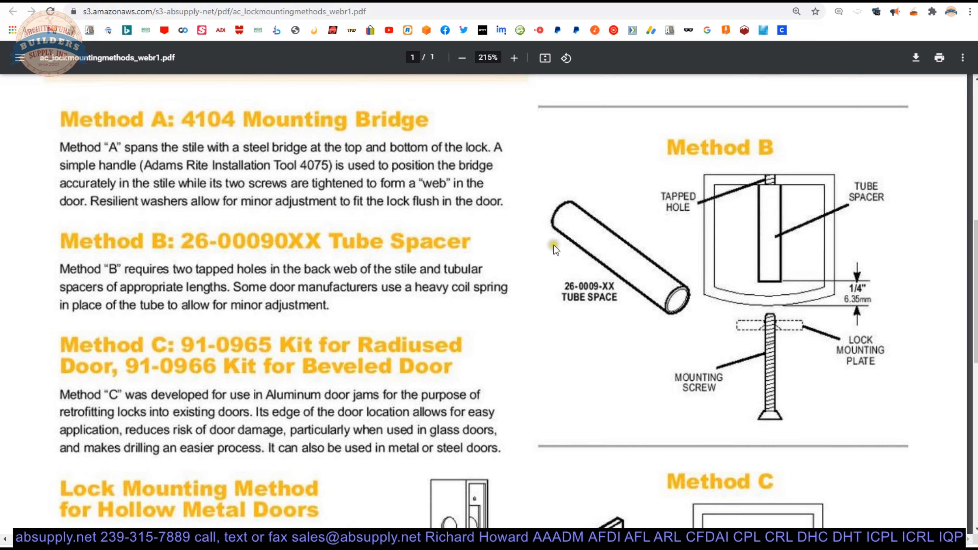
pyautogui.scroll(-3)
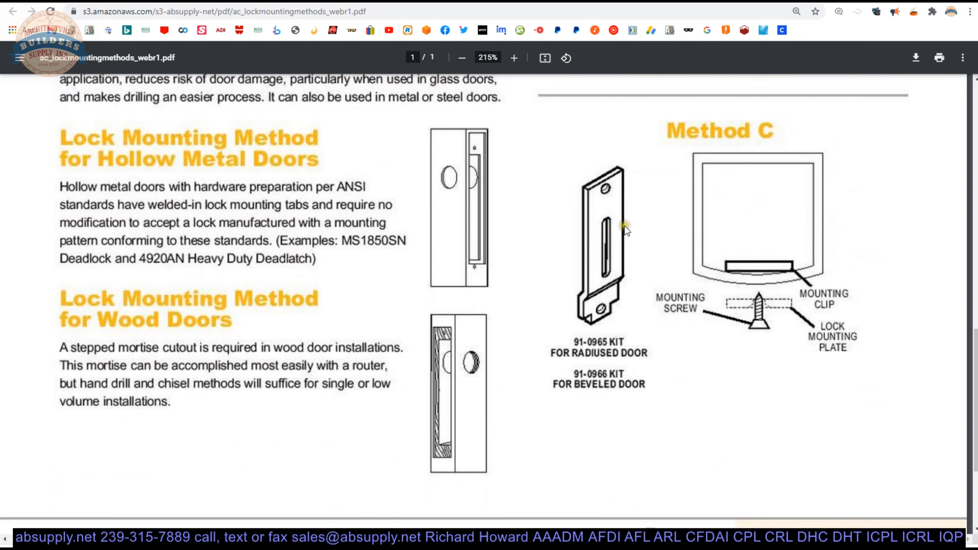
pyautogui.moveTo(656, 277)
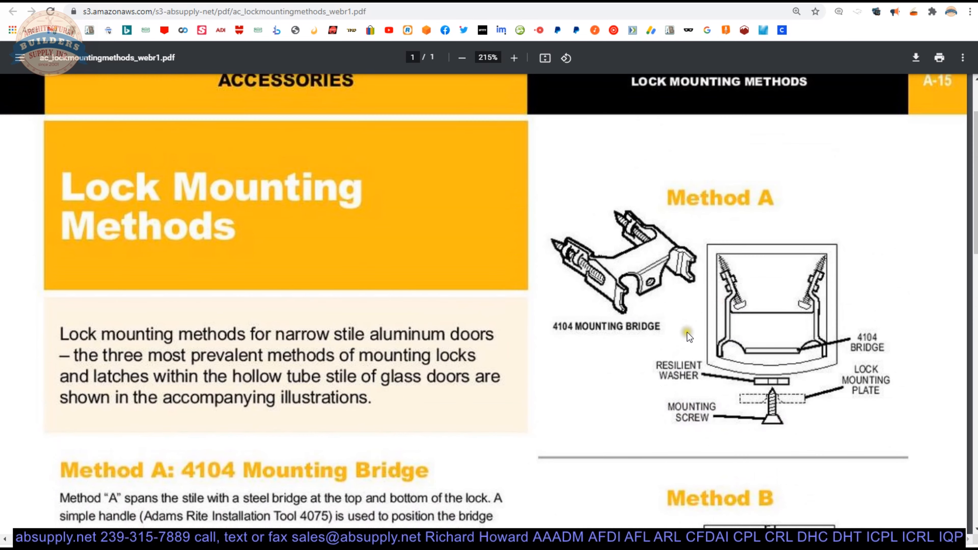
pyautogui.moveTo(778, 345)
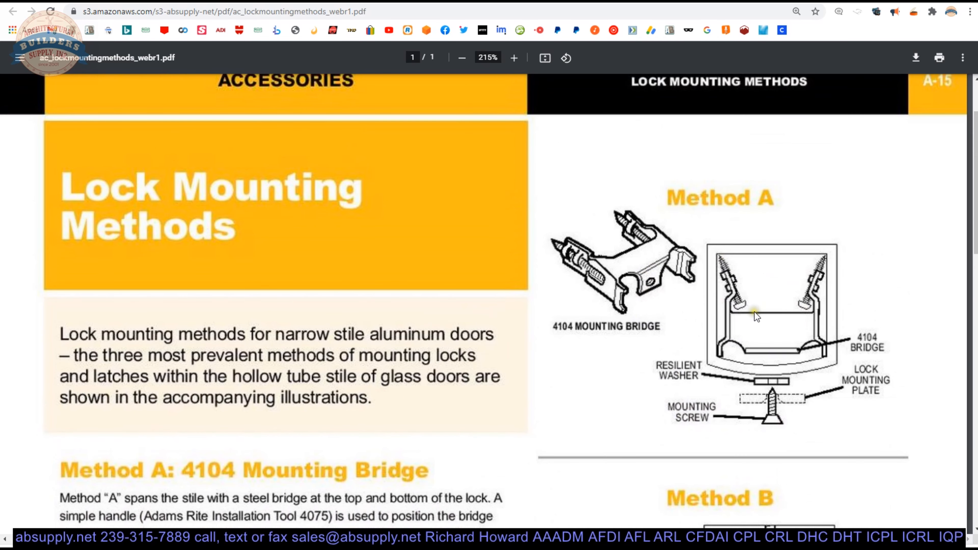
pyautogui.moveTo(768, 367)
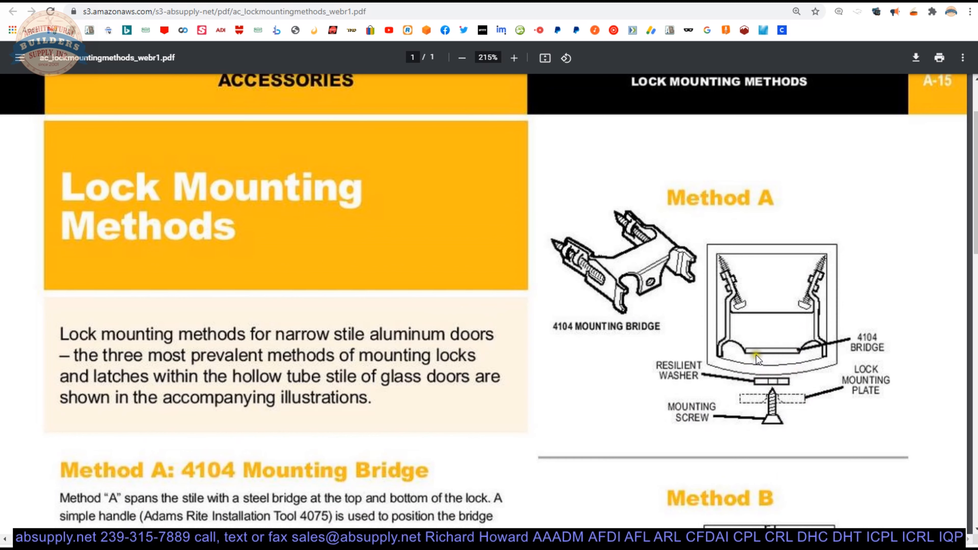
pyautogui.moveTo(768, 373)
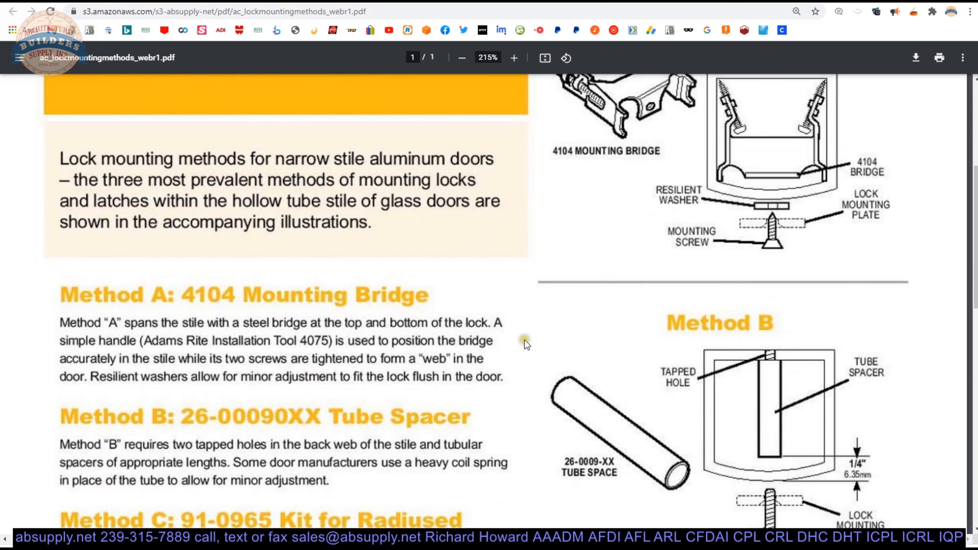
pyautogui.click(461, 58)
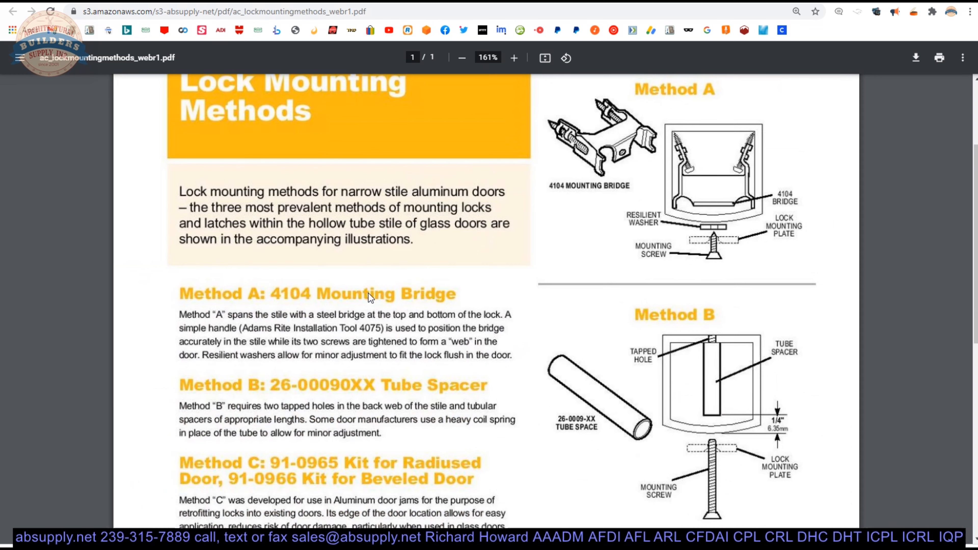
# Adjust the zoom to about 106% so the sheet from title through Method C fits the window.
pyautogui.click(462, 57)
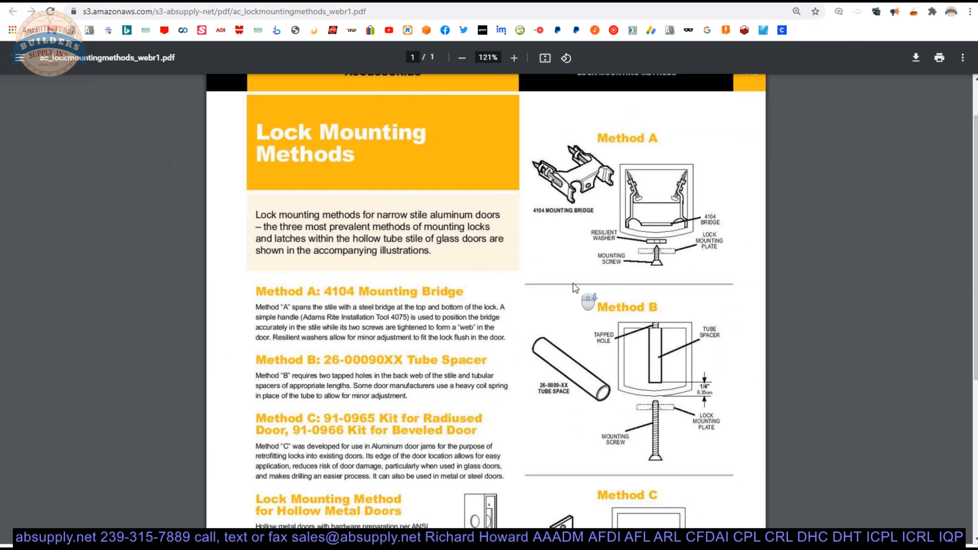
pyautogui.scroll(-3)
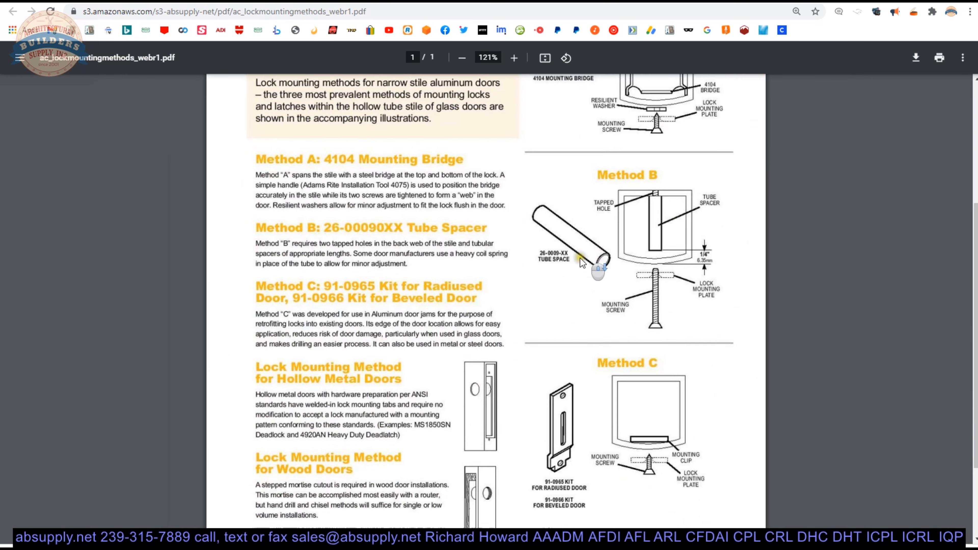
pyautogui.click(514, 57)
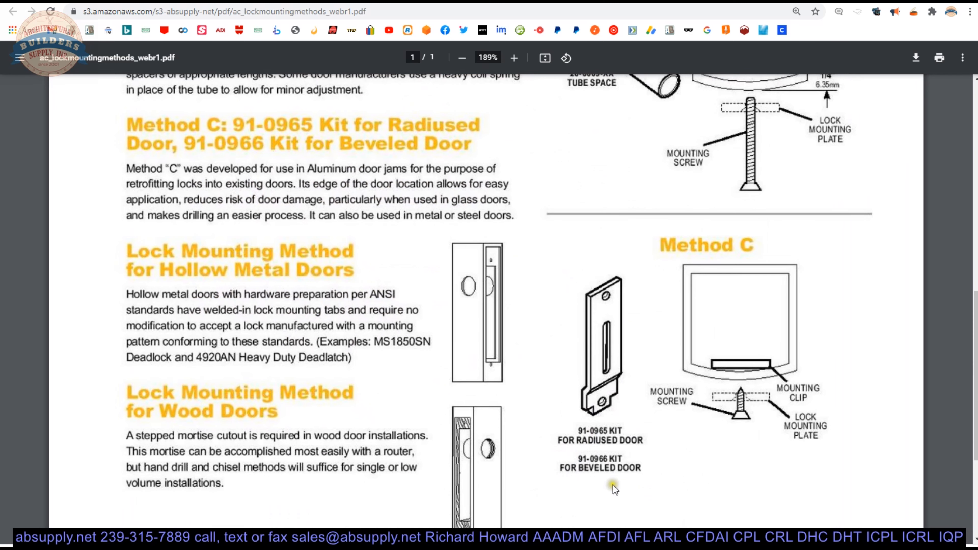
pyautogui.click(462, 58)
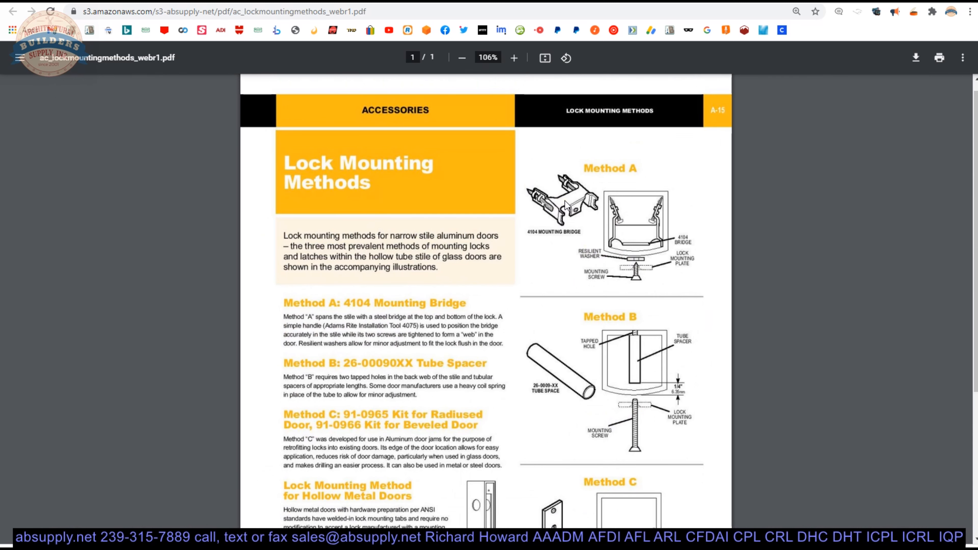
pyautogui.moveTo(614, 289)
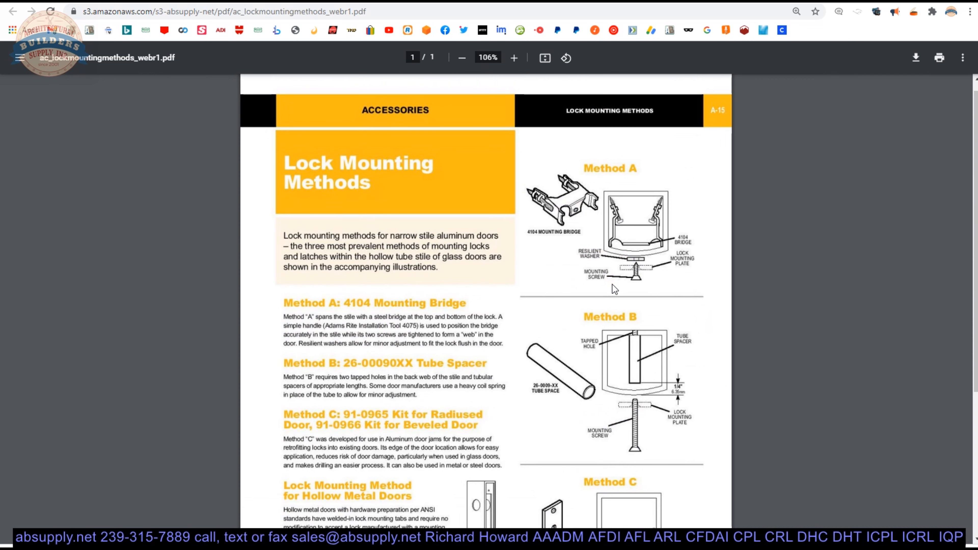
pyautogui.scroll(-3)
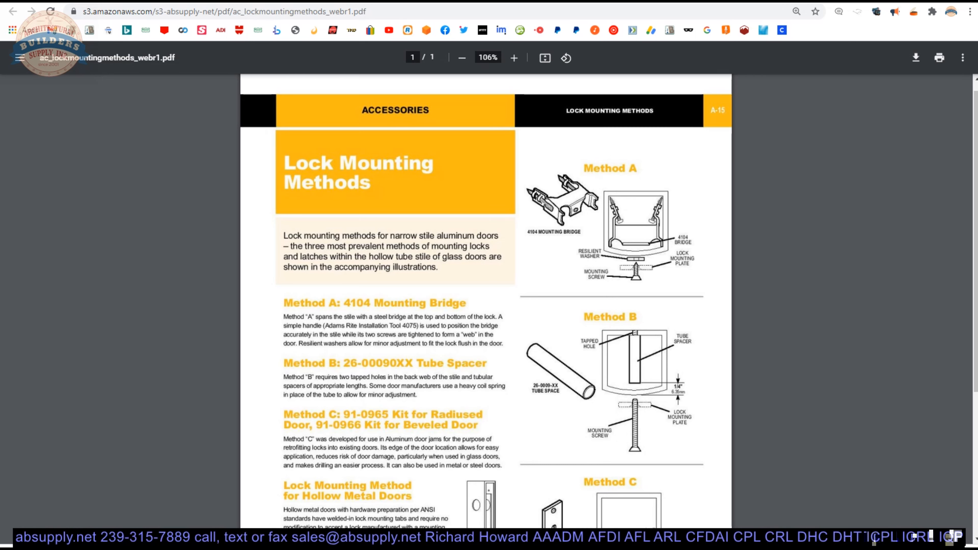
pyautogui.click(514, 58)
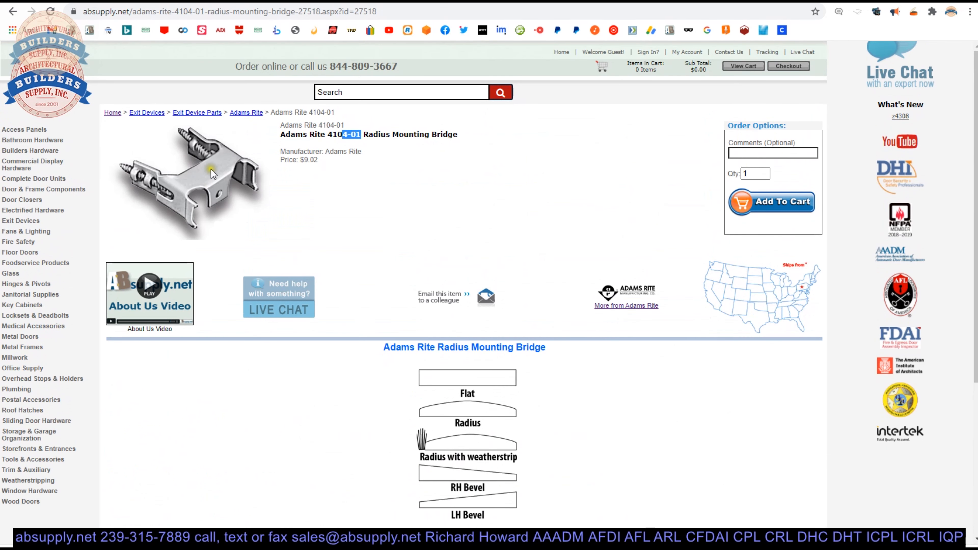
# Follow the 'More from Adams Rite' link to the Adams Rite brand listing.
pyautogui.scroll(-3)
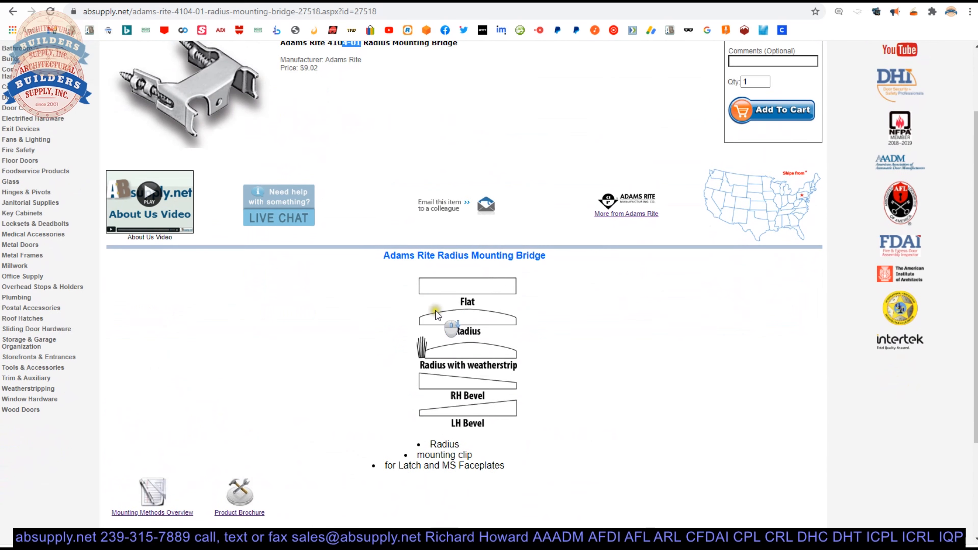
pyautogui.scroll(-3)
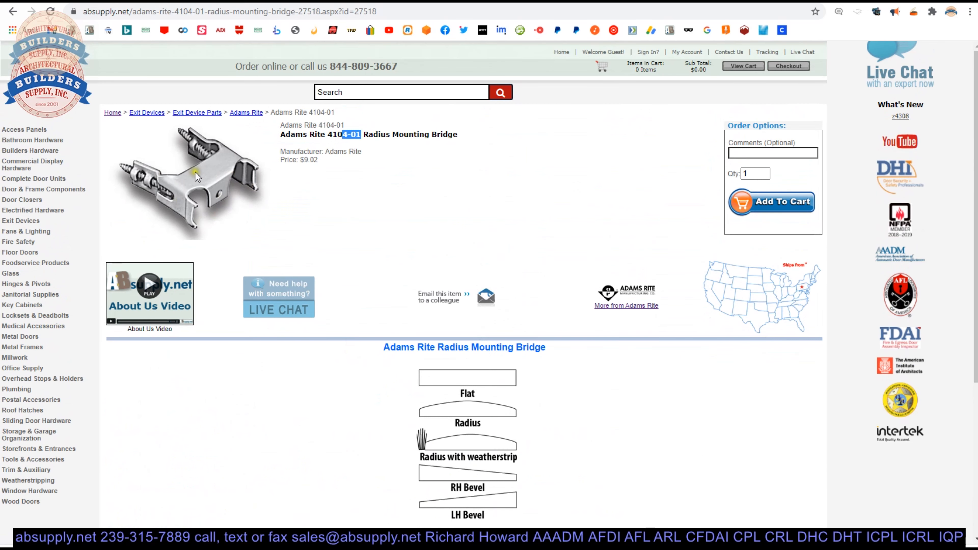
pyautogui.moveTo(387, 273)
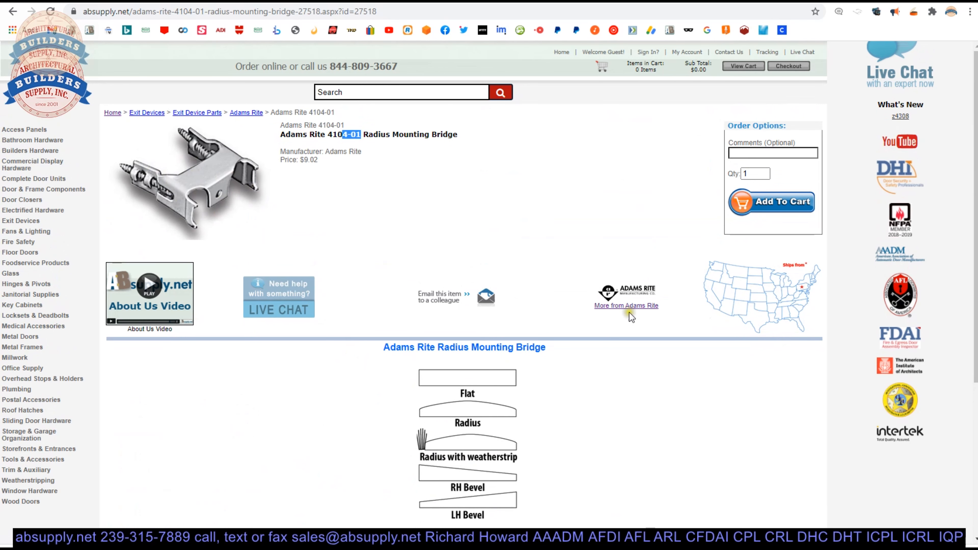
pyautogui.click(626, 305)
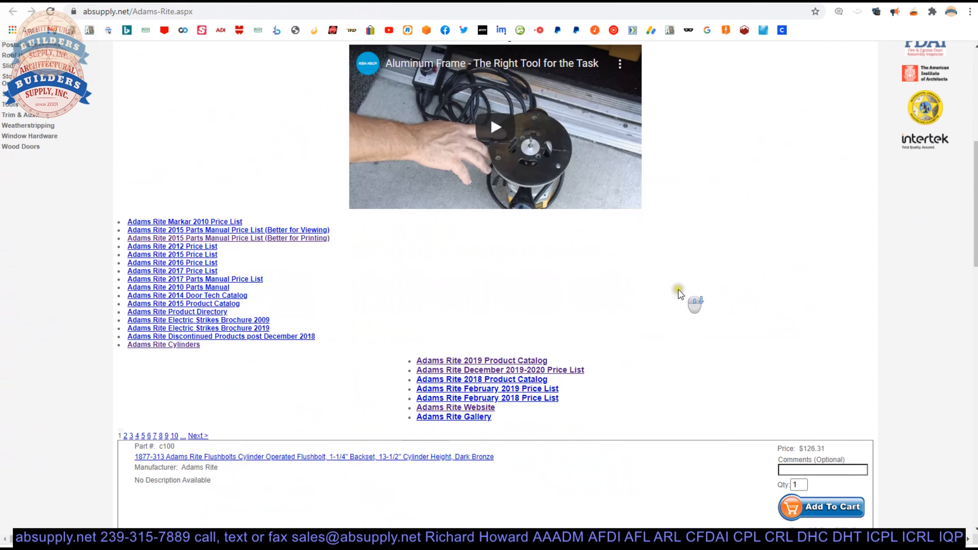
# Open the Adams Rite December 2019-2020 Price List PDF from the brand page links.
pyautogui.scroll(-3)
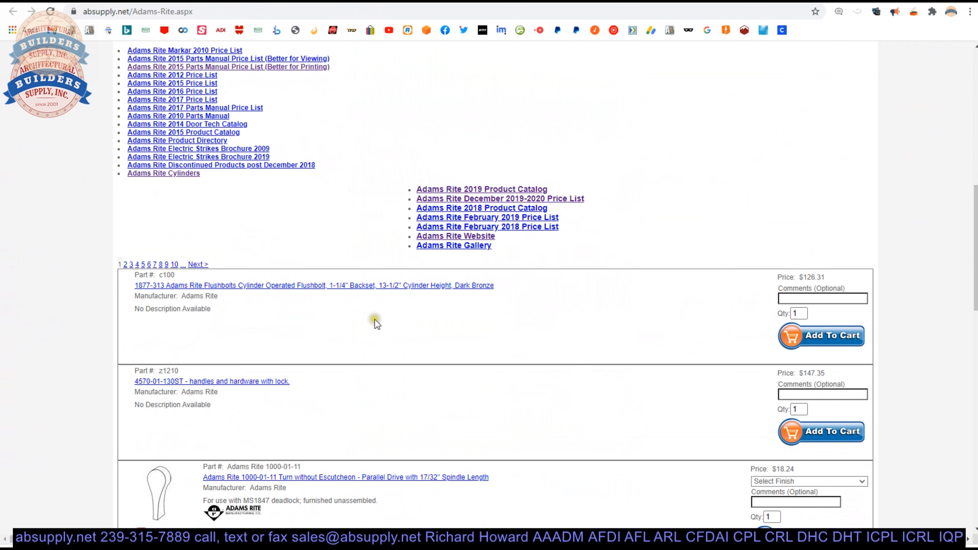
pyautogui.scroll(-3)
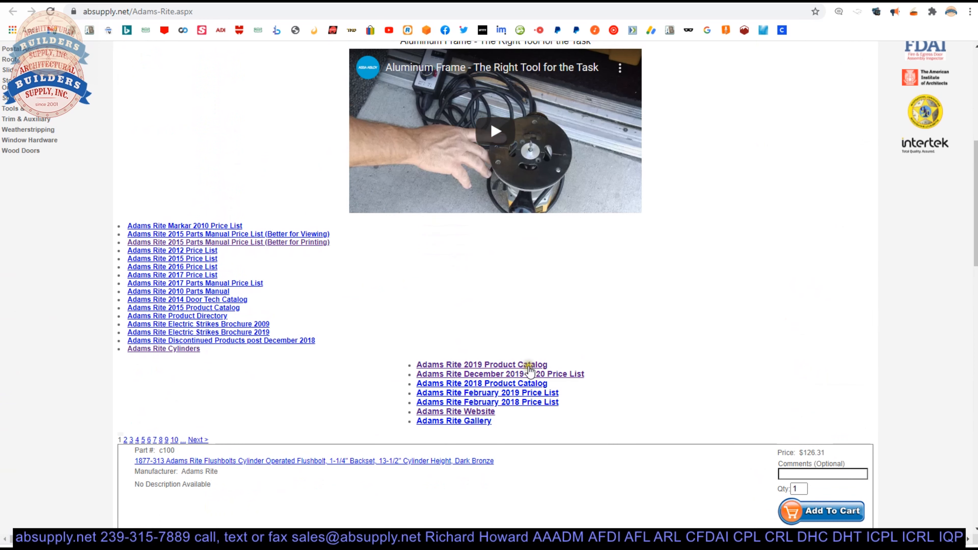
pyautogui.moveTo(495, 363)
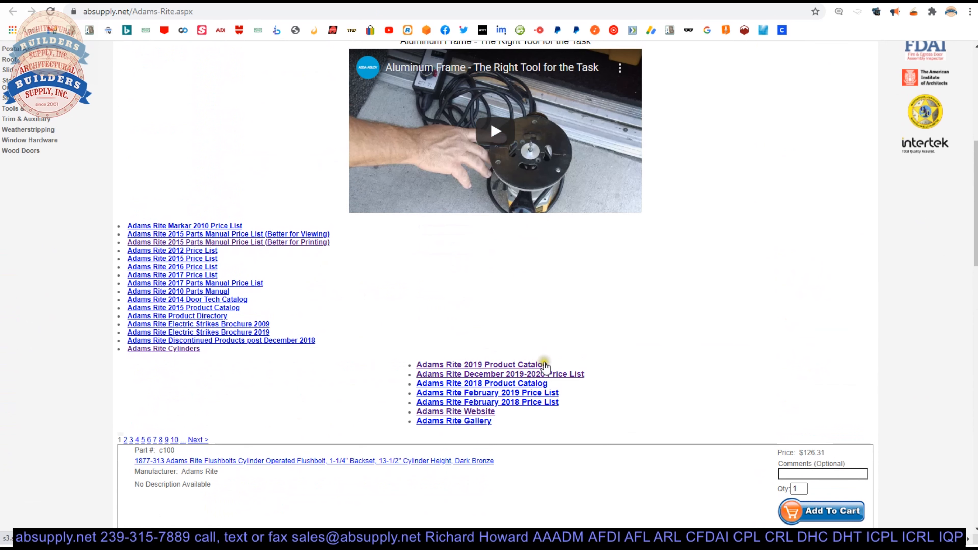
pyautogui.moveTo(342, 279)
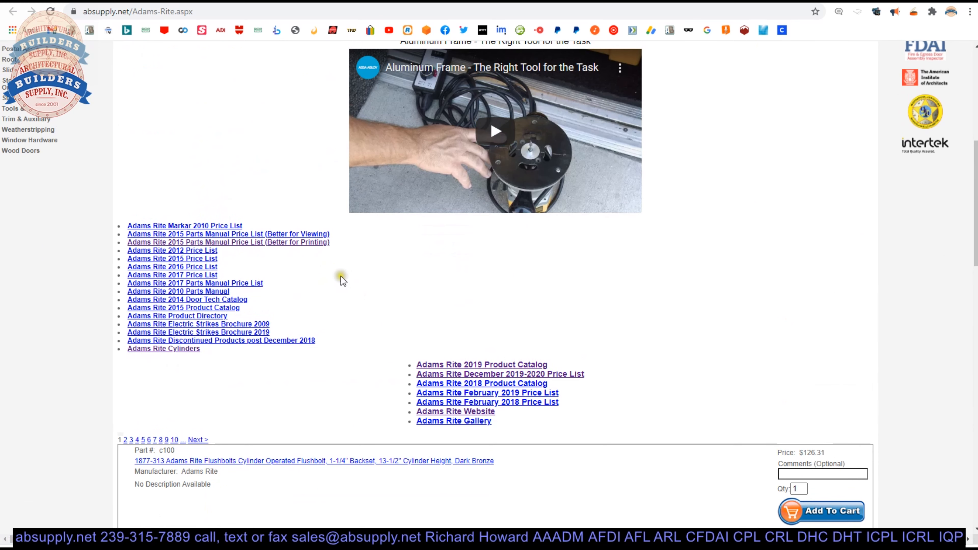
pyautogui.scroll(-3)
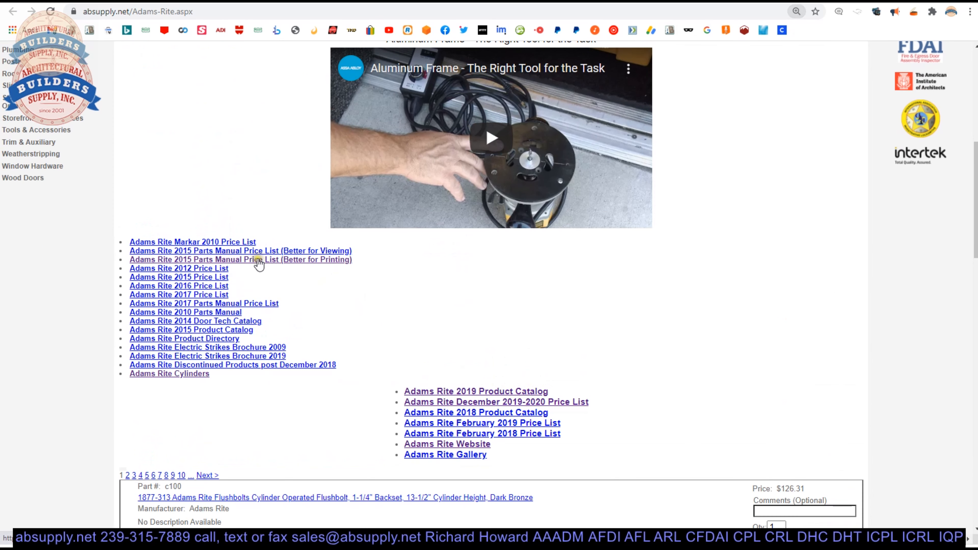
pyautogui.click(240, 260)
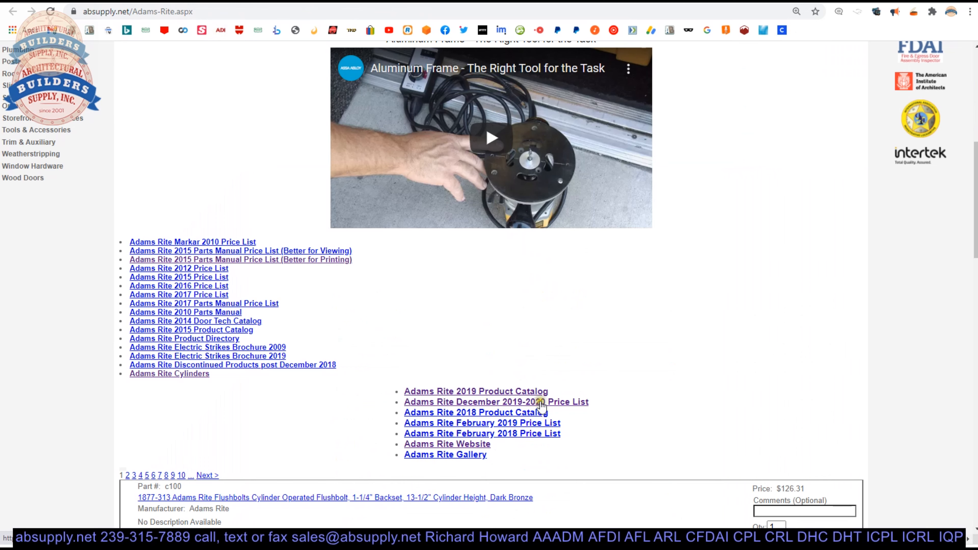
pyautogui.click(496, 402)
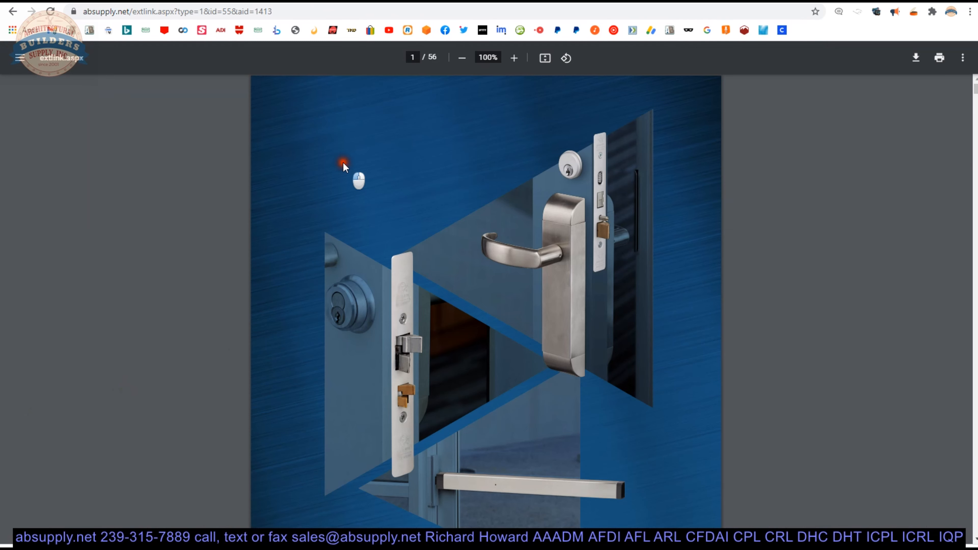
# Search the price list PDF for 4104, landing on its 4104 Mounting Bridges contents entry.
pyautogui.write('4104')
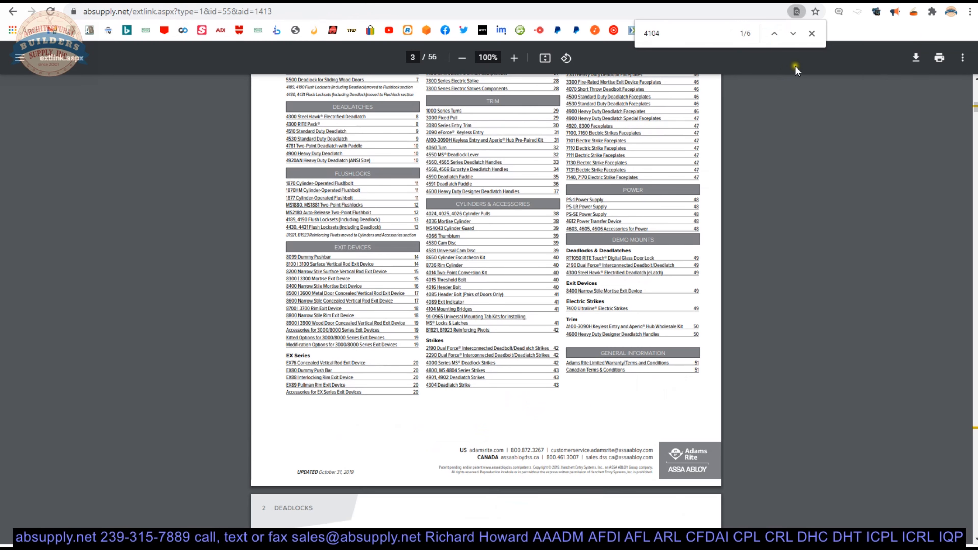
# Jump to the 4104 Mounting Bridges price table and zoom in to read its models at $11 each.
pyautogui.click(793, 33)
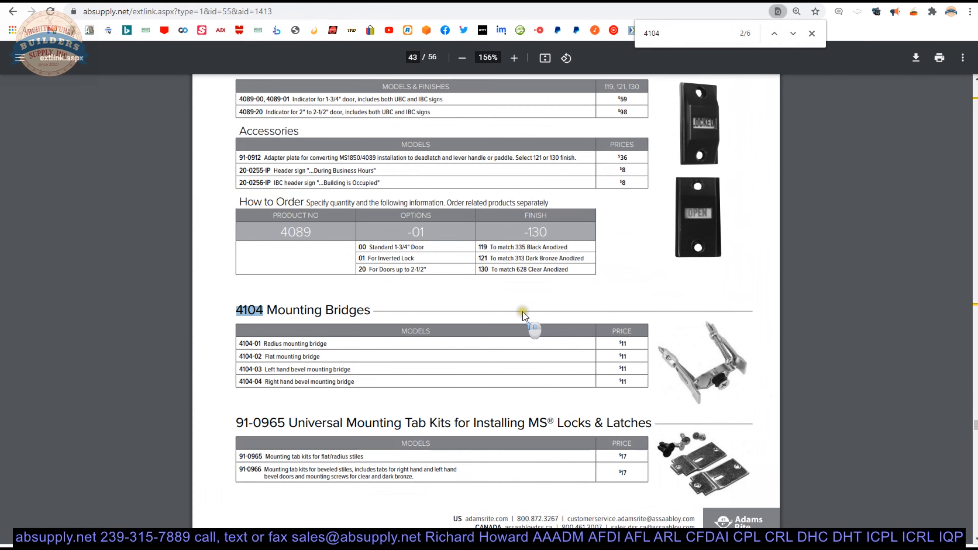
pyautogui.click(513, 57)
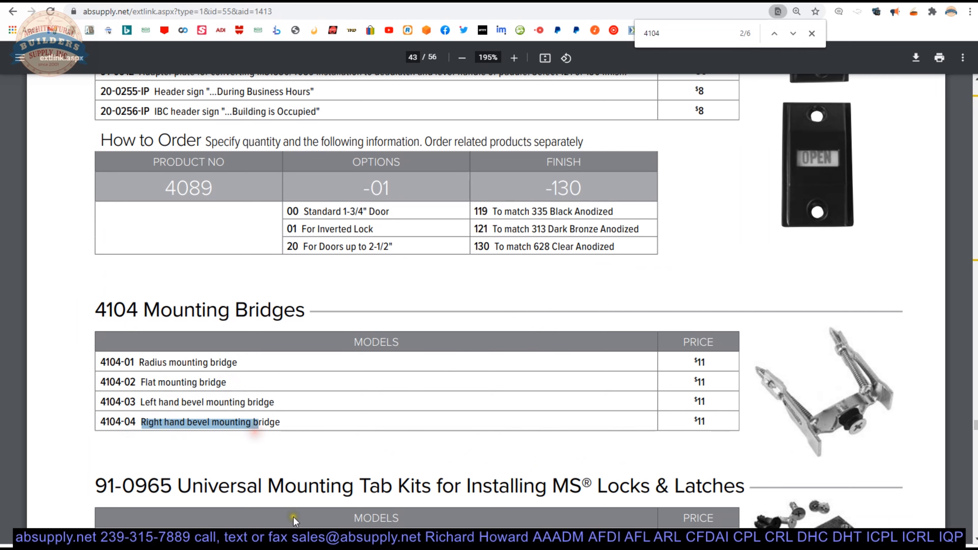
pyautogui.click(514, 56)
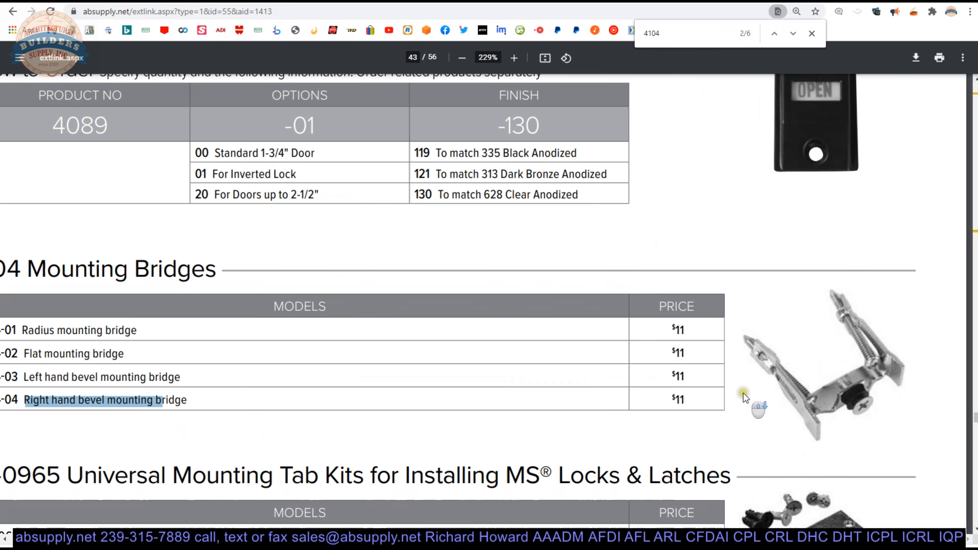
pyautogui.click(461, 58)
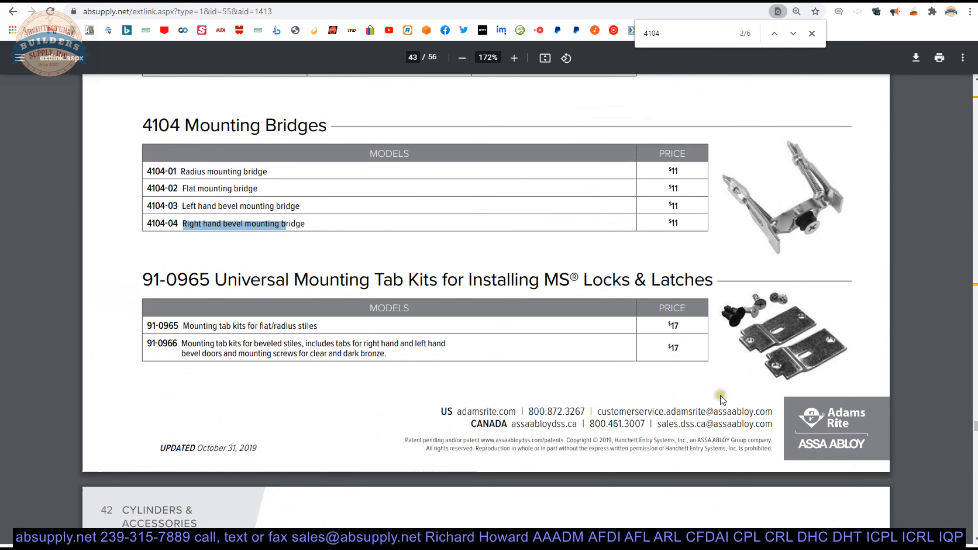
pyautogui.moveTo(817, 237)
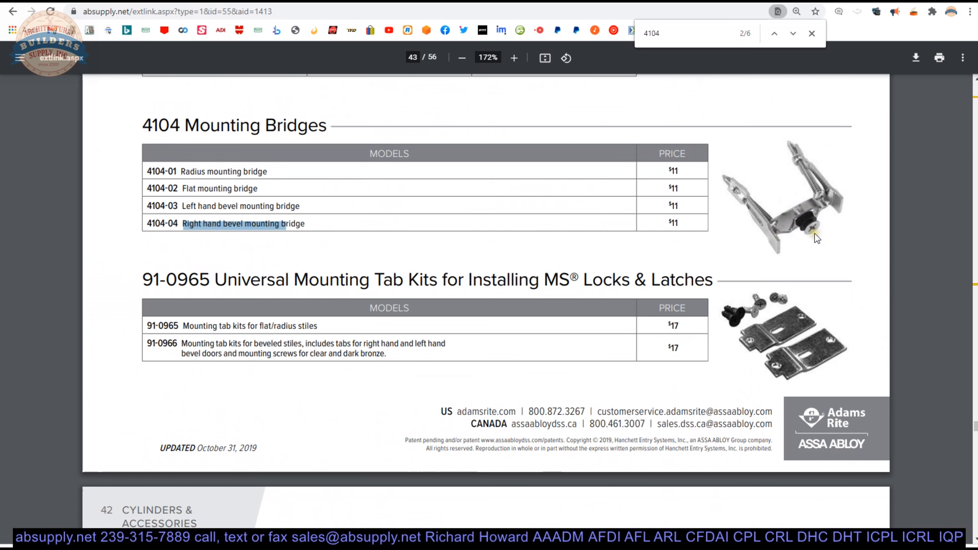
pyautogui.moveTo(816, 234)
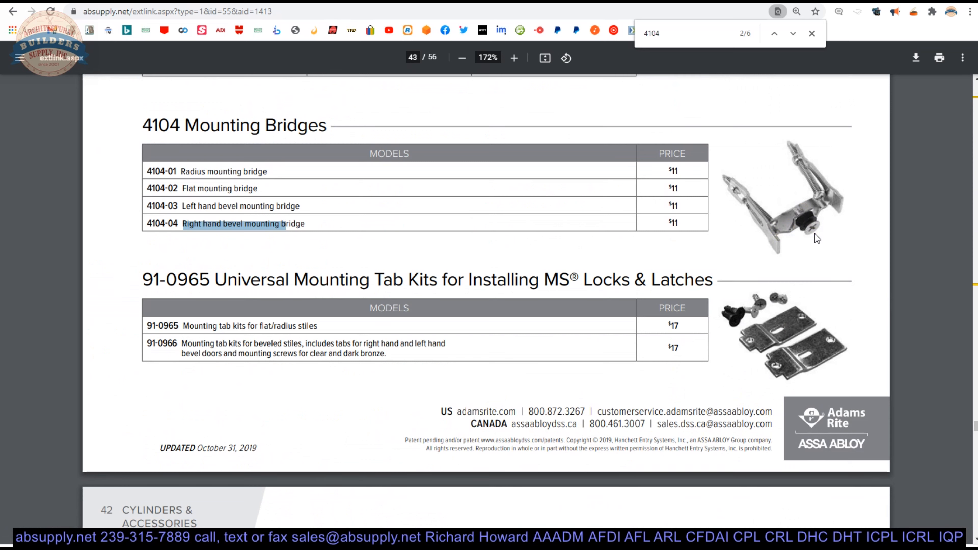
pyautogui.moveTo(767, 253)
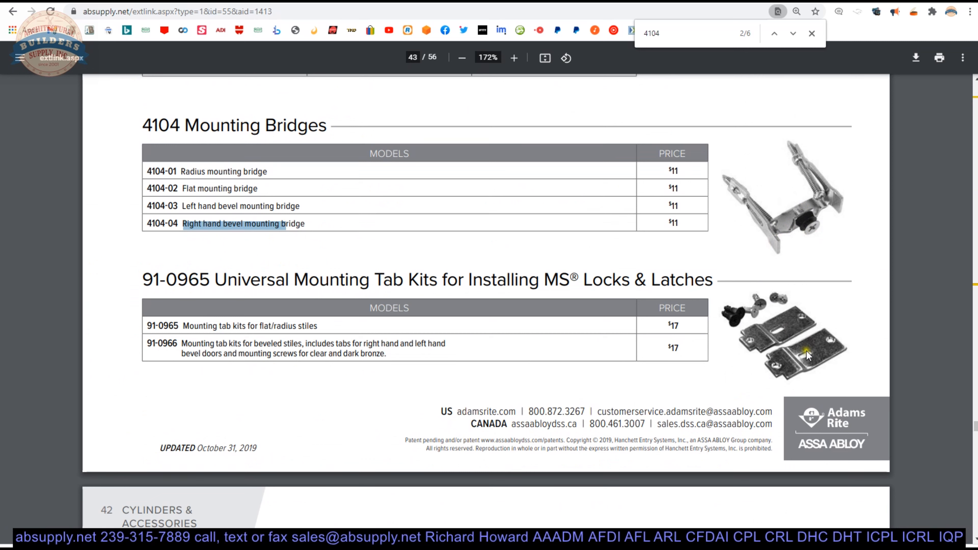
pyautogui.moveTo(783, 192)
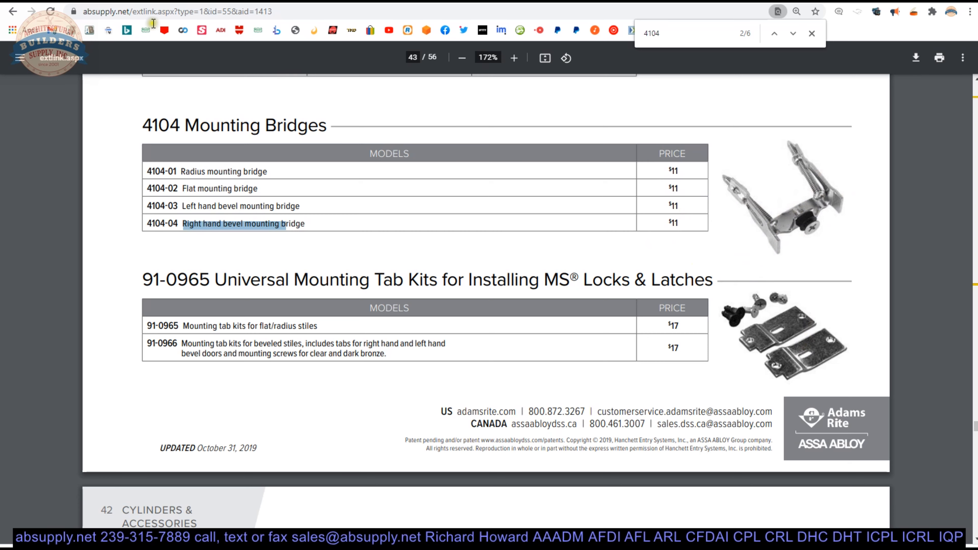
# Open the Adams Rite February 2019 product catalog from the bookmark.
pyautogui.click(12, 11)
pyautogui.write('4710')
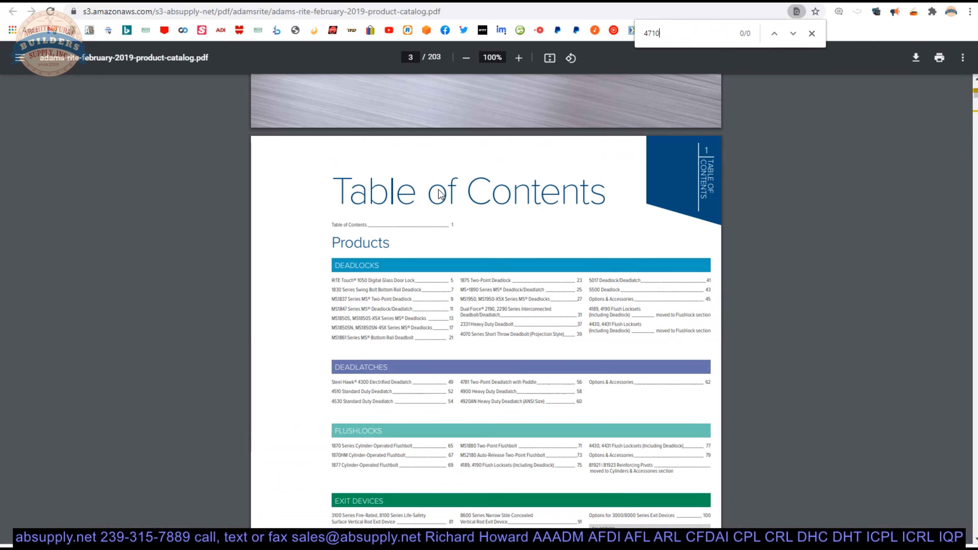
# Search the catalog for 4500 and step through its first matches, backing up once.
pyautogui.press('Backspace')
pyautogui.write('0')
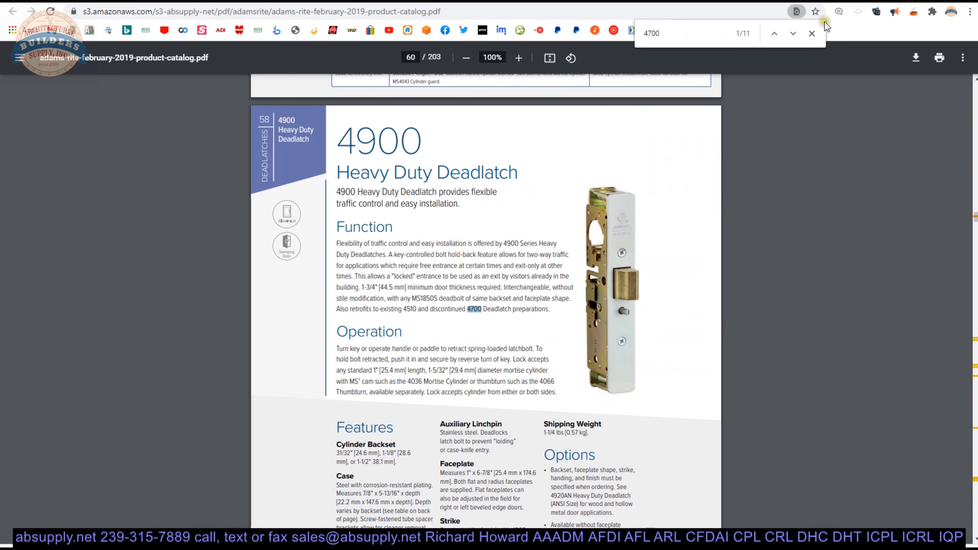
pyautogui.write('4500')
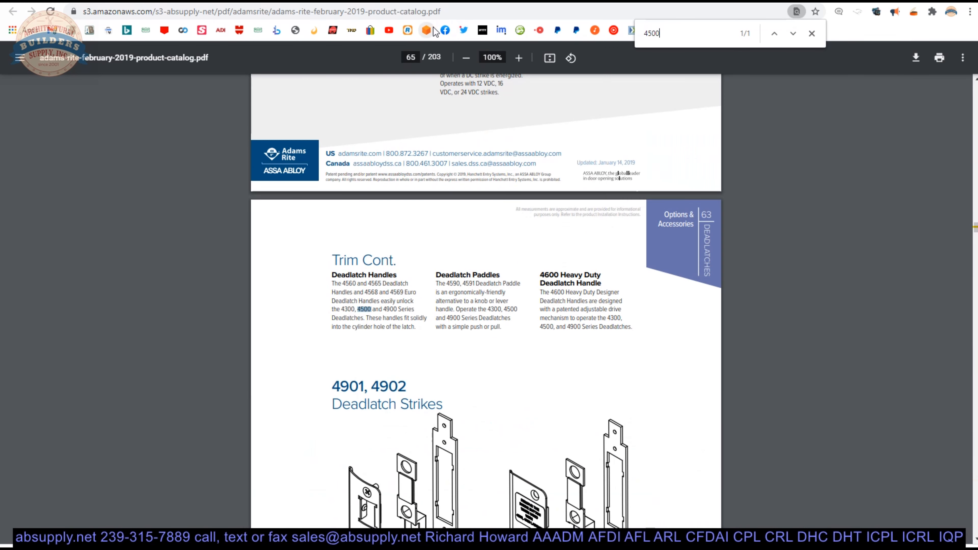
pyautogui.click(792, 34)
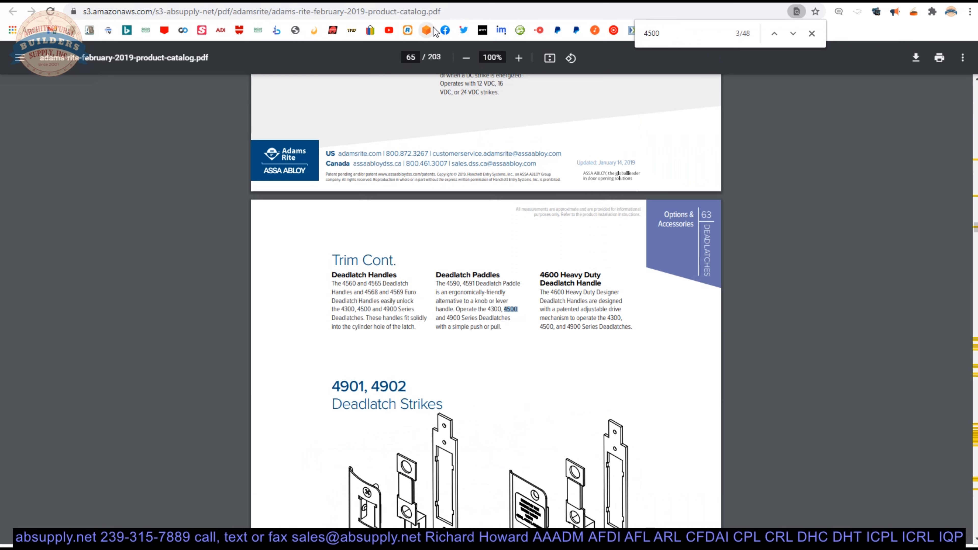
pyautogui.click(792, 33)
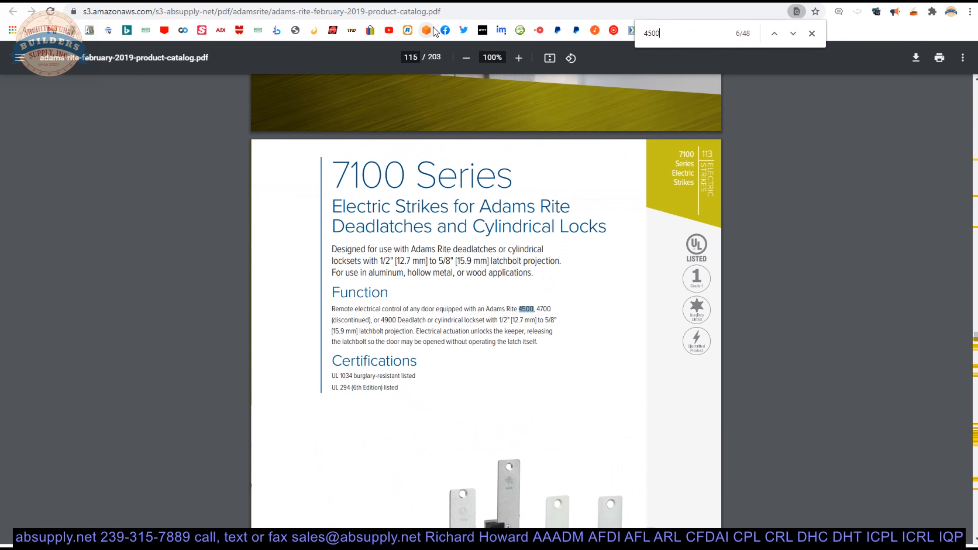
pyautogui.click(793, 33)
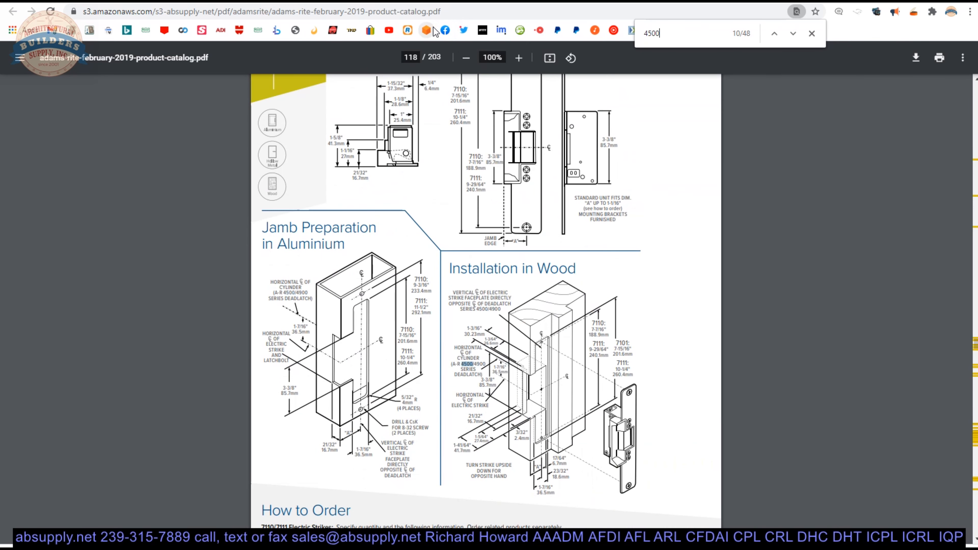
pyautogui.click(793, 33)
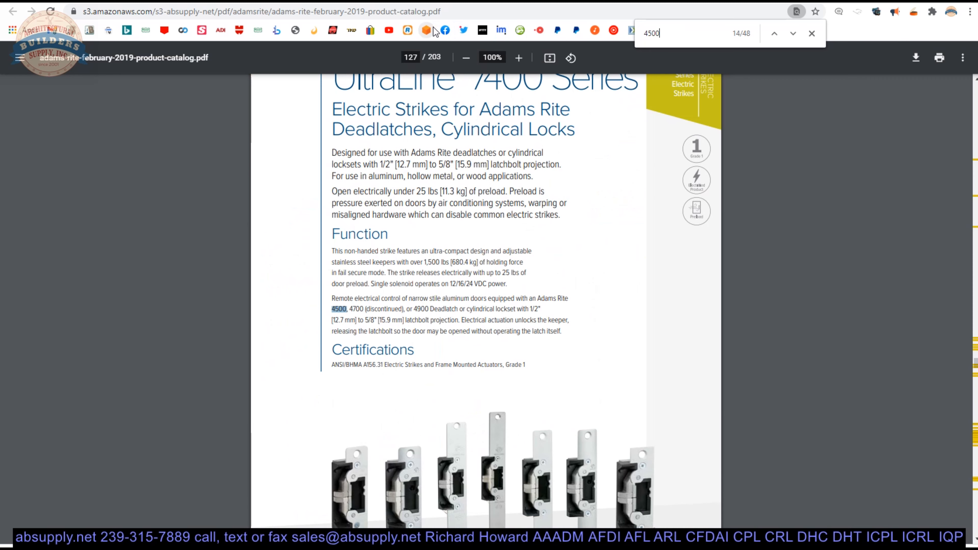
pyautogui.click(793, 33)
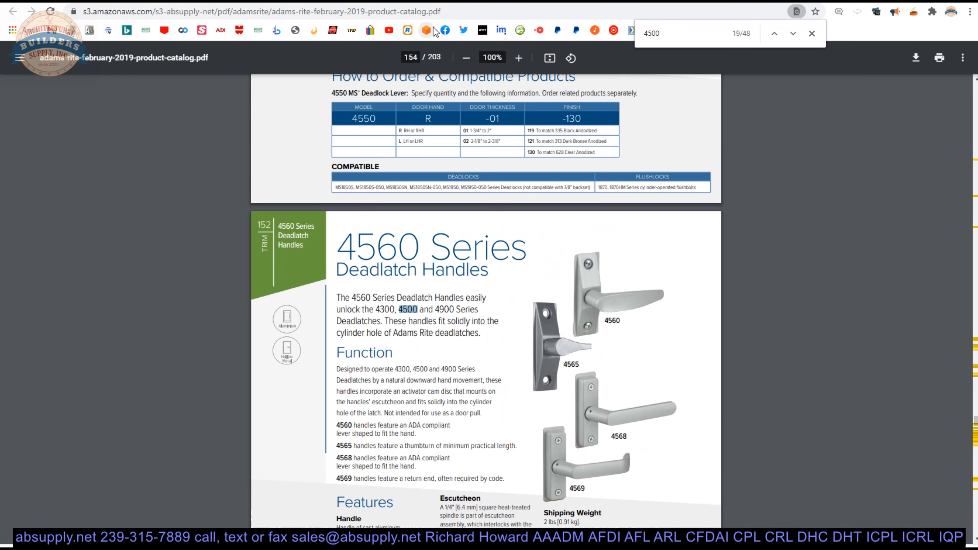
pyautogui.click(792, 33)
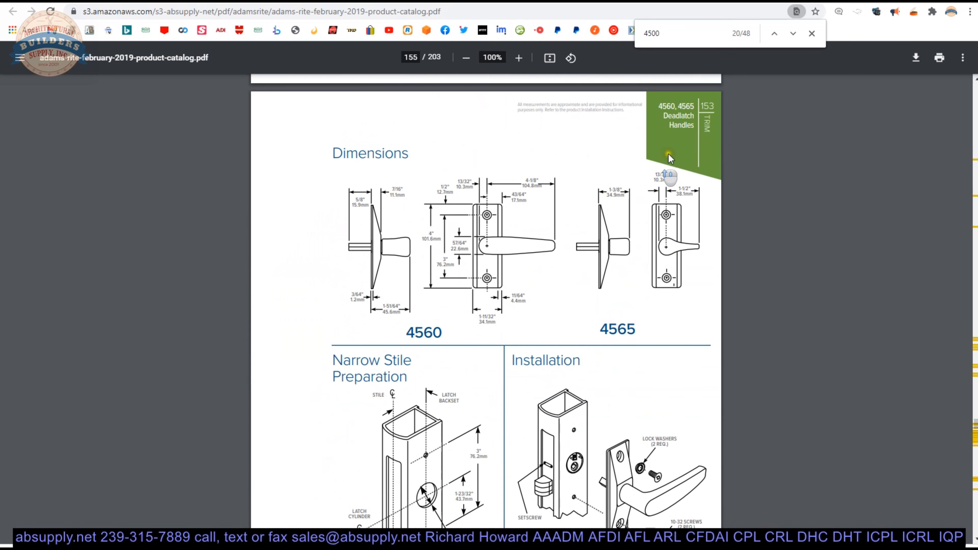
pyautogui.click(774, 34)
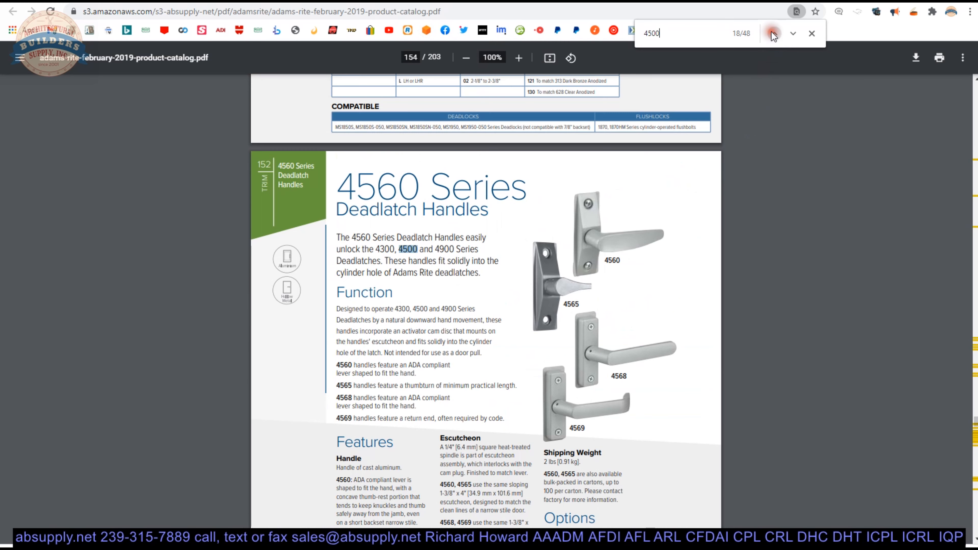
pyautogui.click(792, 33)
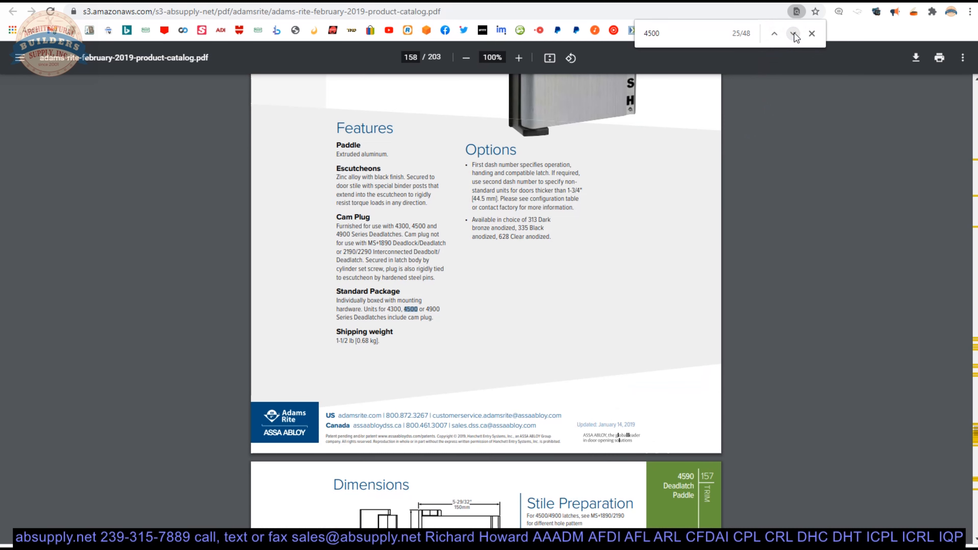
# Continue through the remaining 4500 matches until the search wraps back to the first on page 34.
pyautogui.click(795, 33)
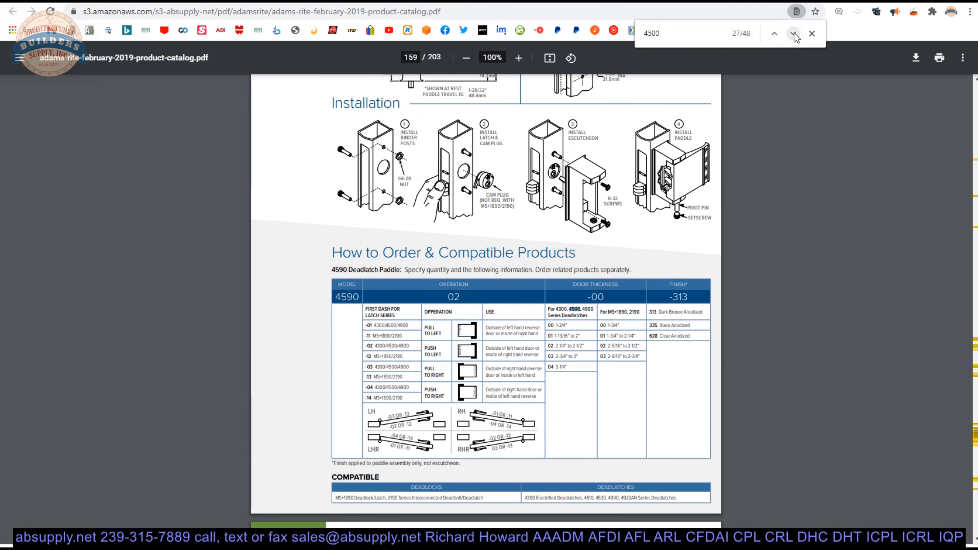
pyautogui.click(794, 33)
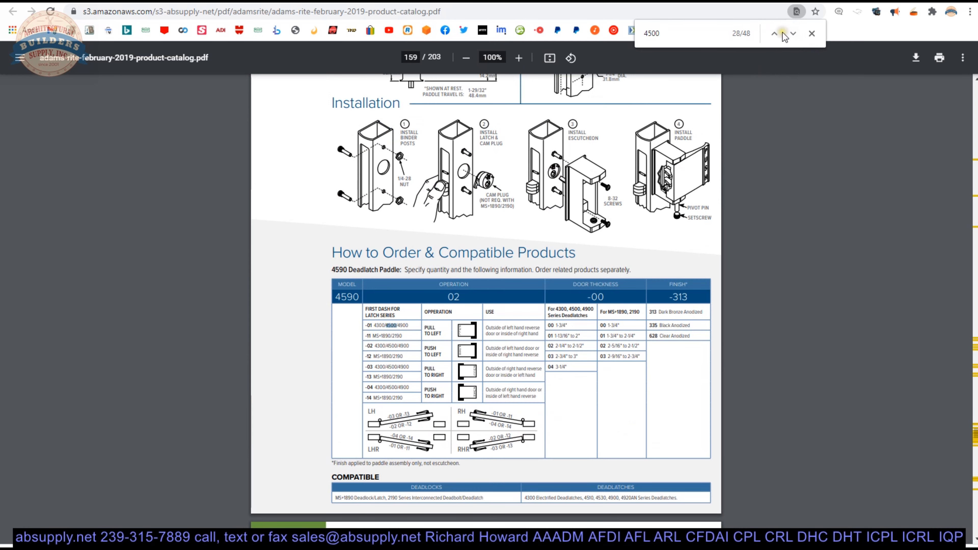
pyautogui.click(792, 33)
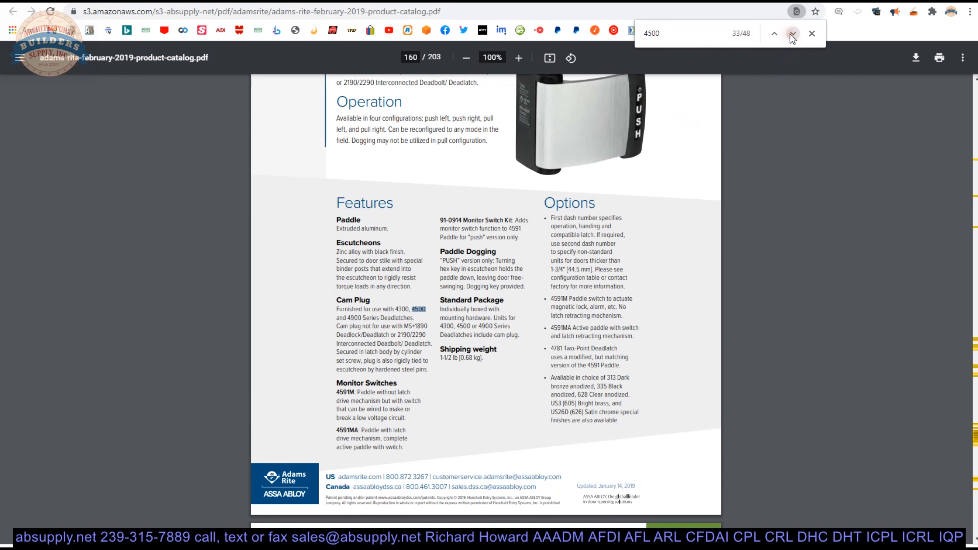
pyautogui.click(792, 33)
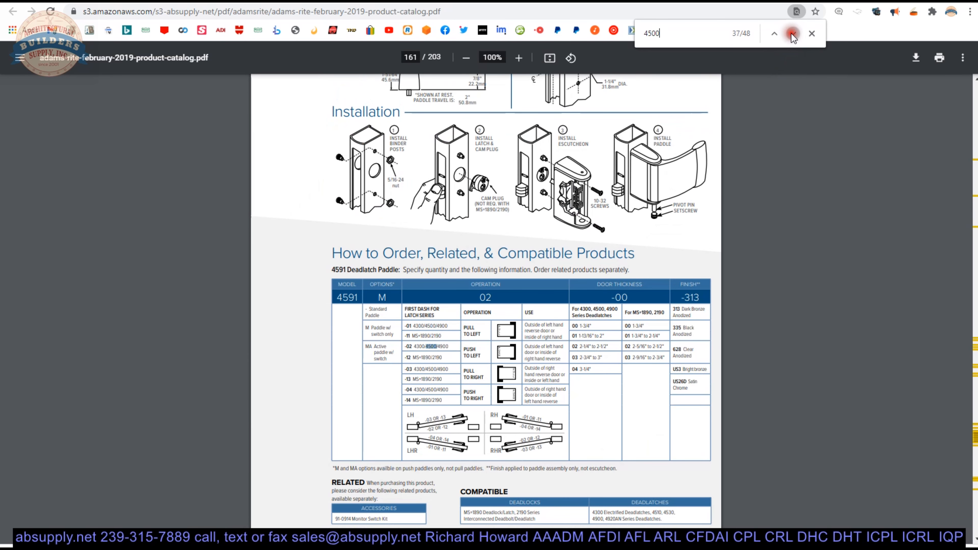
pyautogui.click(793, 33)
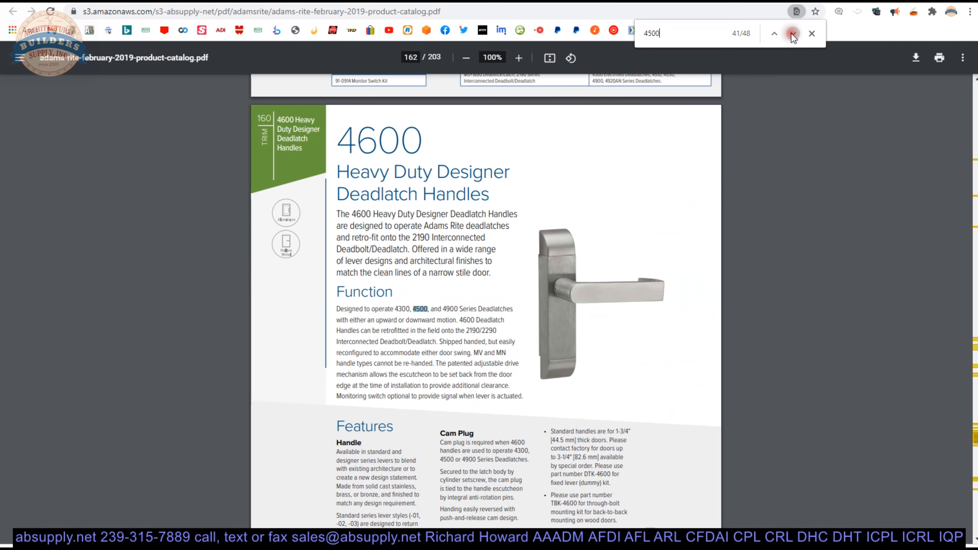
pyautogui.click(792, 33)
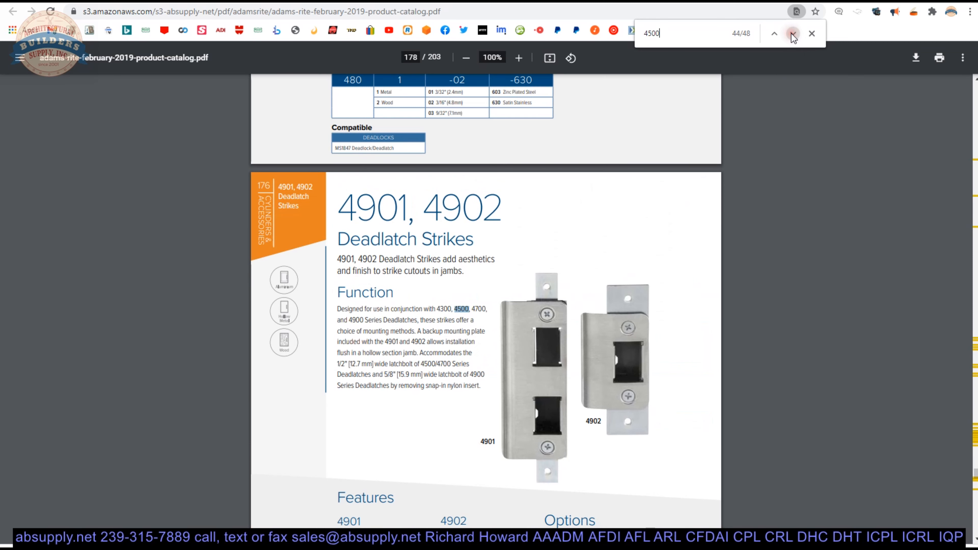
pyautogui.click(792, 33)
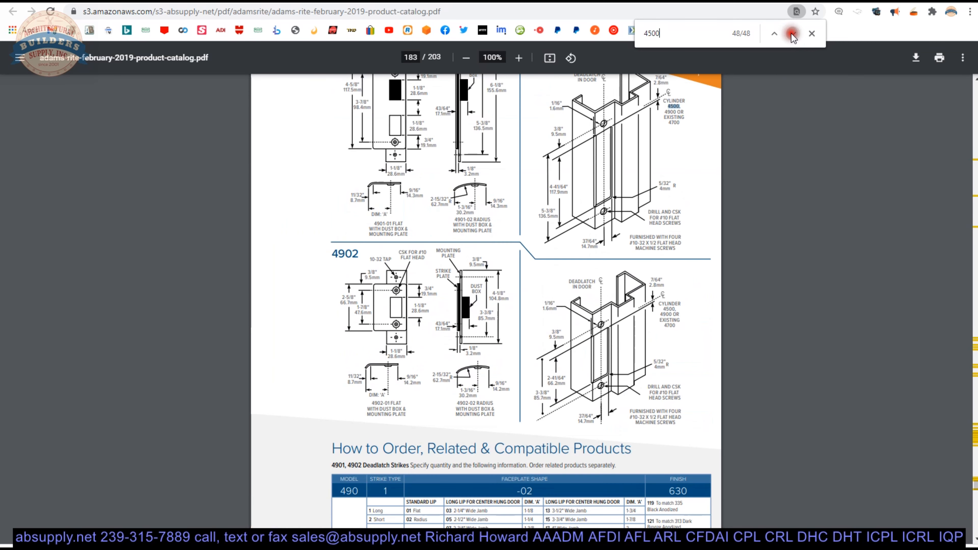
pyautogui.click(793, 33)
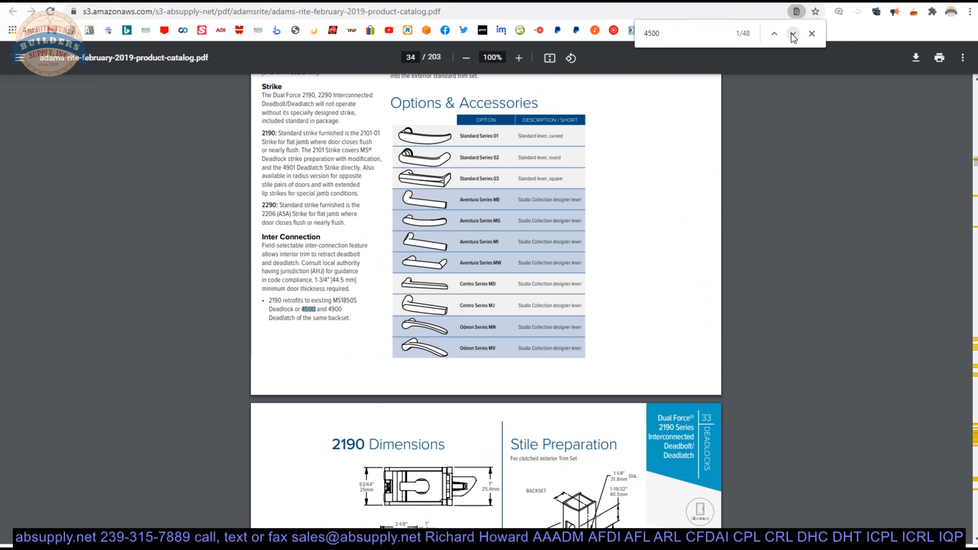
pyautogui.click(793, 33)
pyautogui.write('4510')
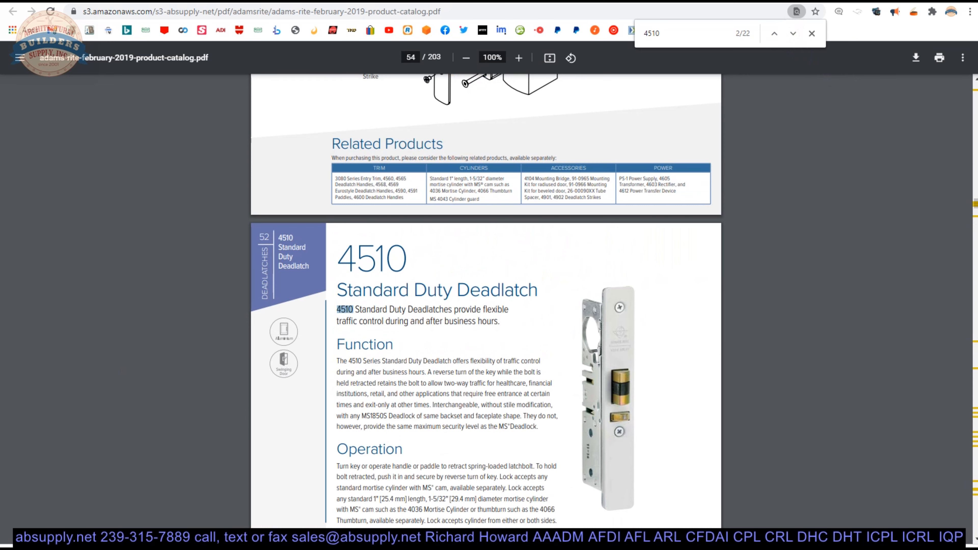
# Zoom in on the 4510 Standard Duty Deadlatch pages and scroll to page 55's Dimensions and Stile Preparation.
pyautogui.scroll(-3)
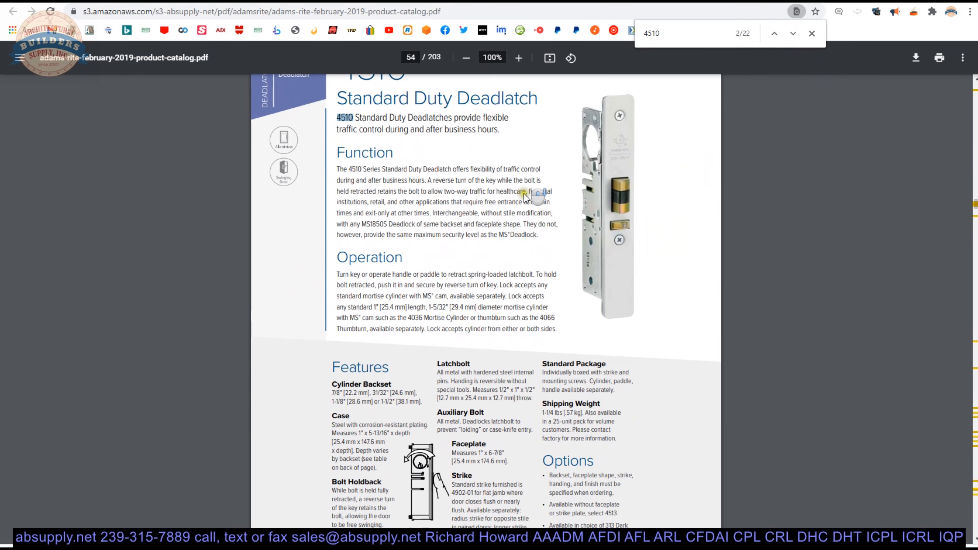
pyautogui.scroll(-3)
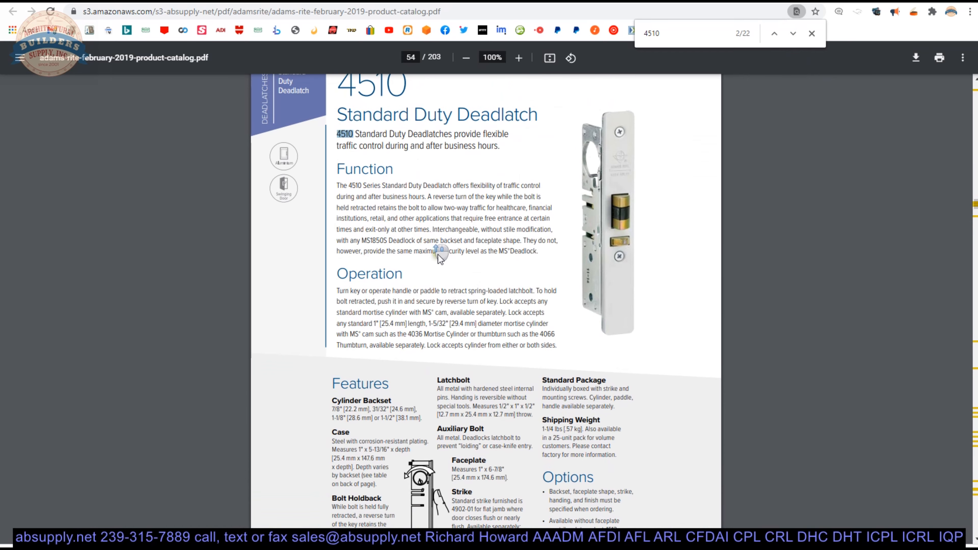
pyautogui.click(519, 57)
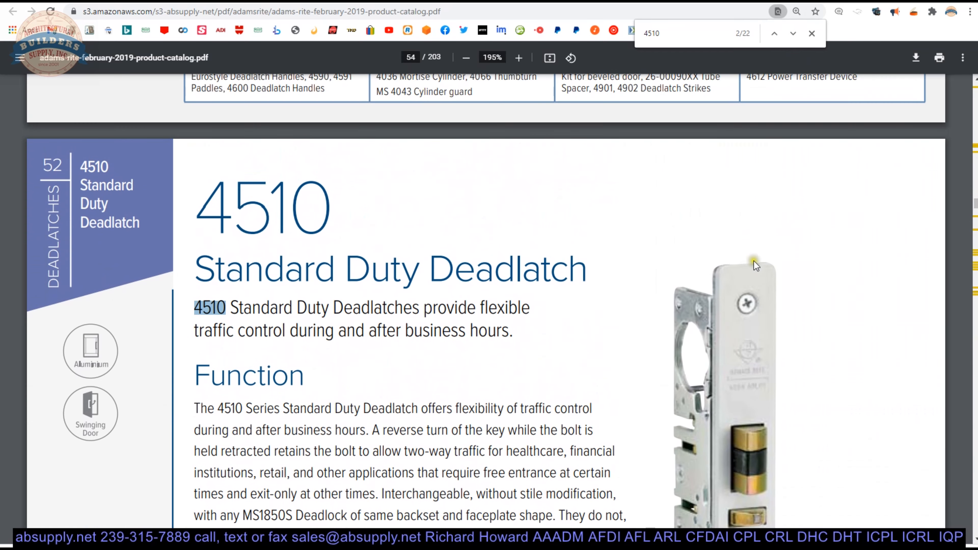
pyautogui.scroll(-3)
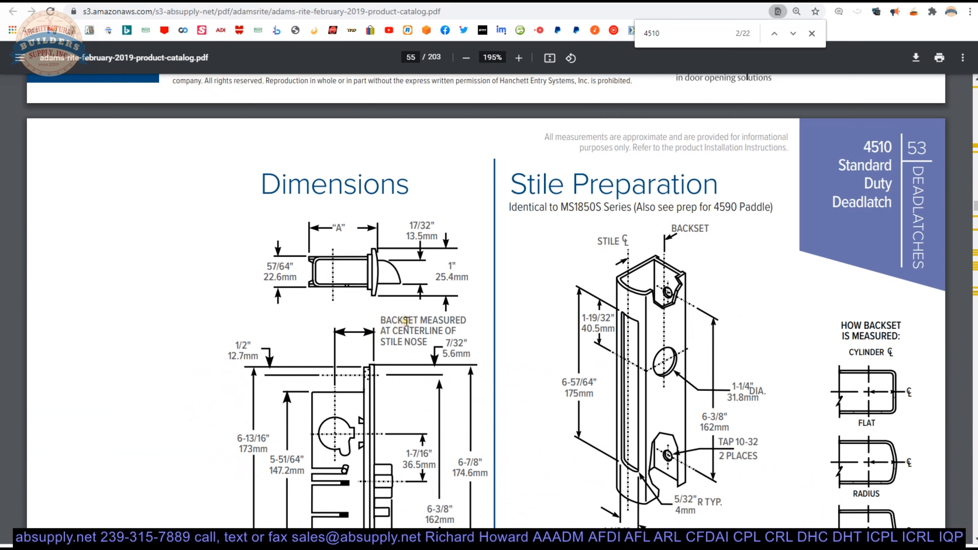
pyautogui.scroll(-3)
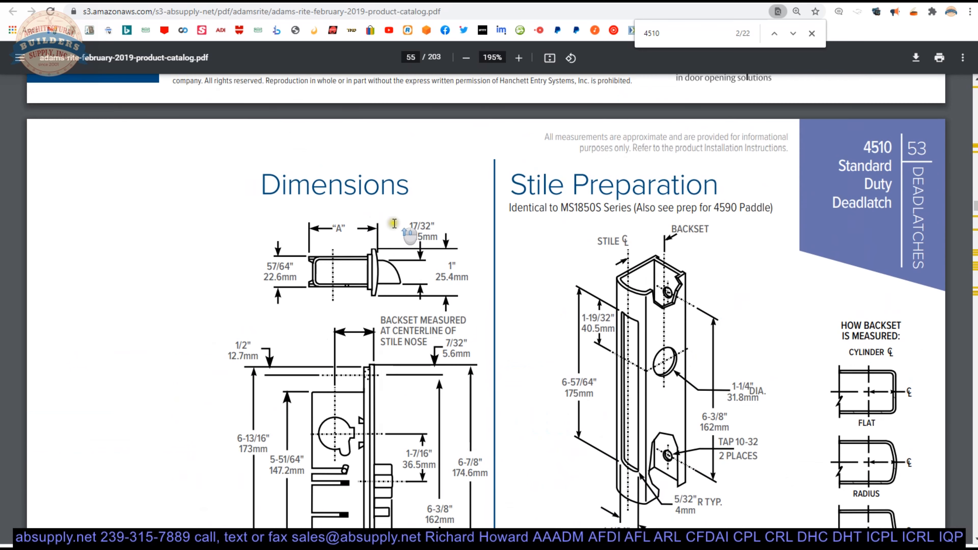
pyautogui.moveTo(368, 305)
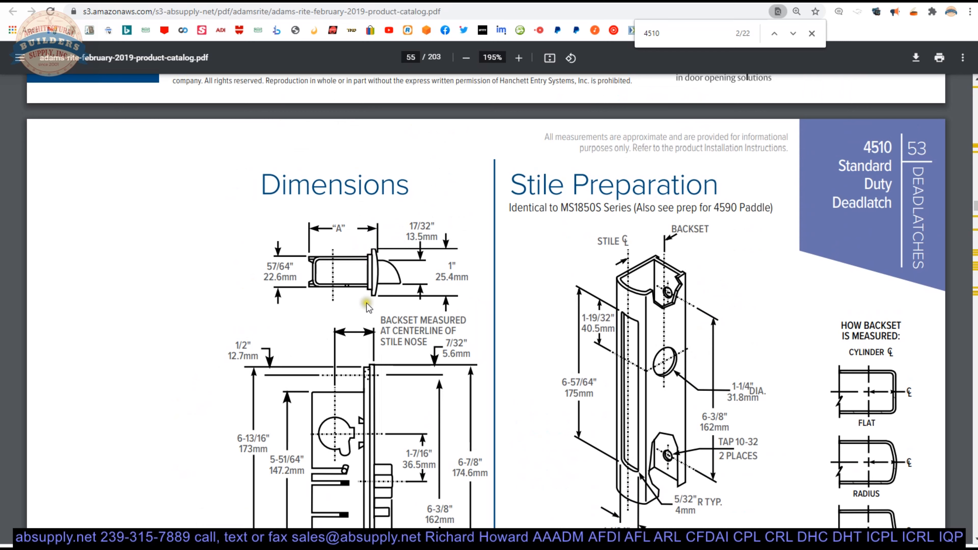
pyautogui.click(519, 57)
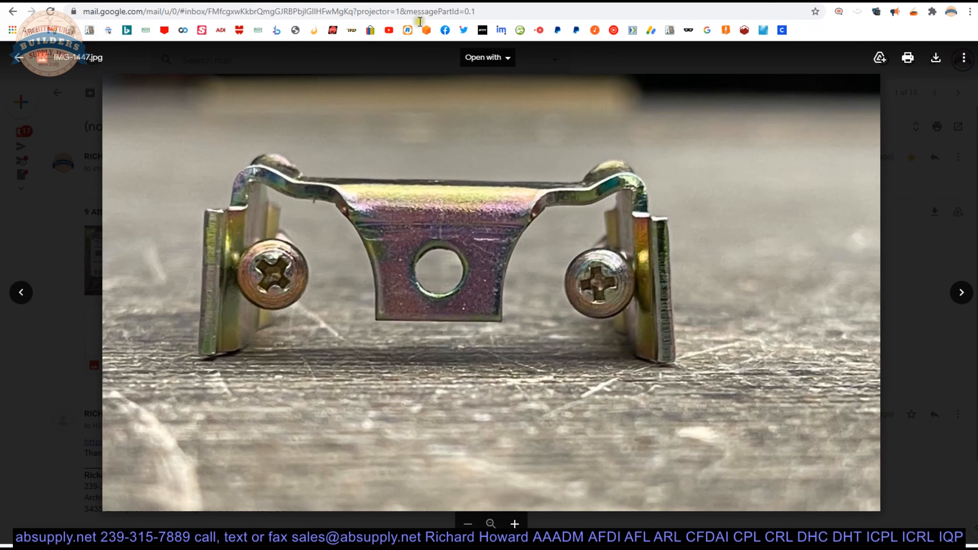
# View the next emailed photo showing the mounting bridge with a loose screw and black washer.
pyautogui.click(961, 292)
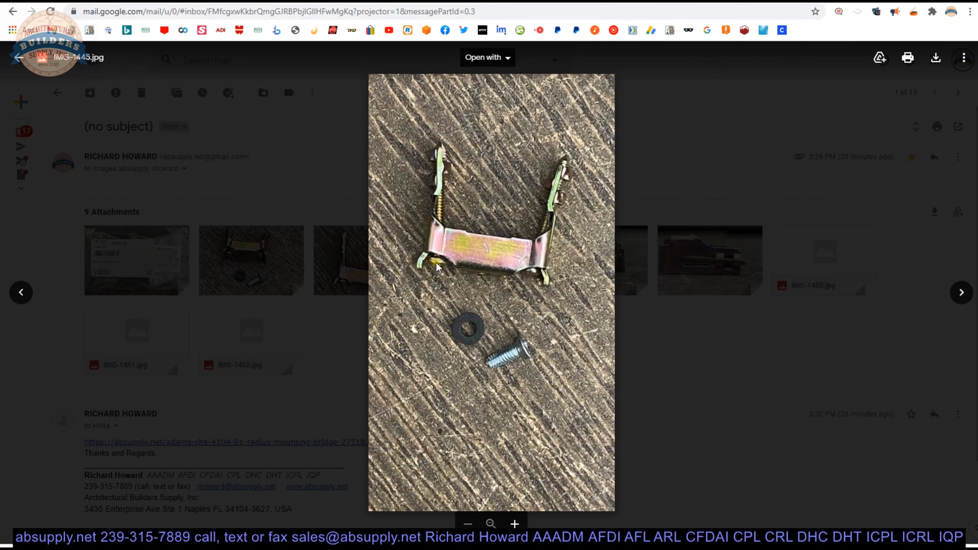
pyautogui.moveTo(508, 278)
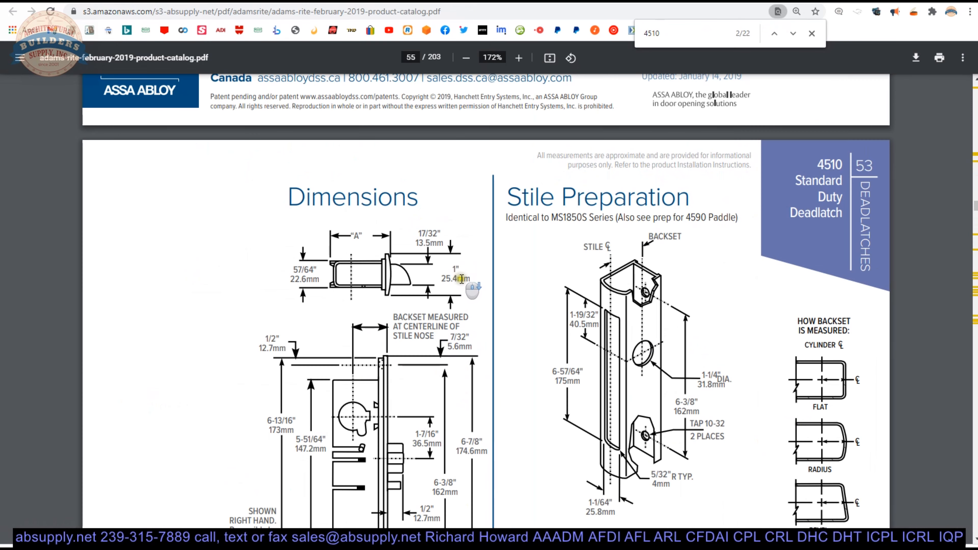
# Scroll page 55 down to the Latch Paddle & Cylinder Installation drawing and backset table.
pyautogui.scroll(-3)
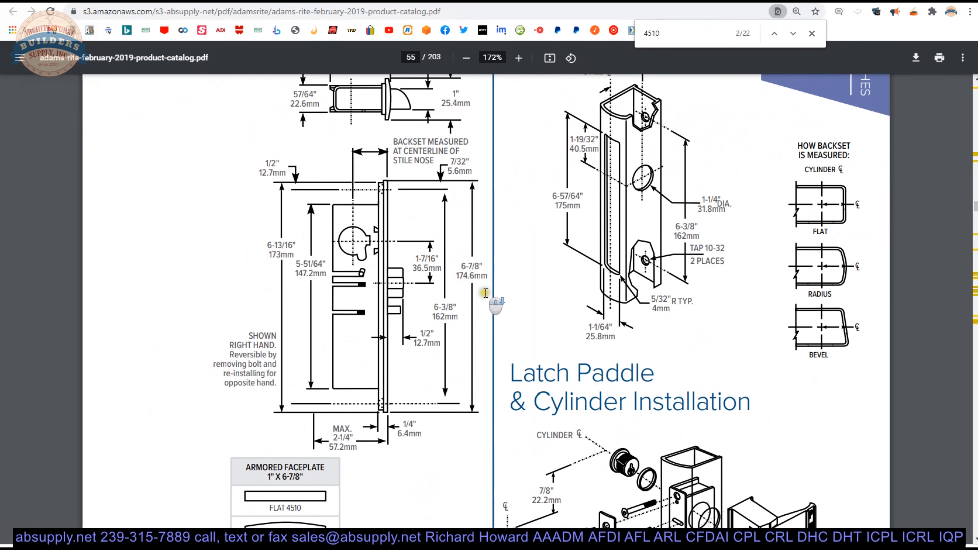
pyautogui.scroll(-3)
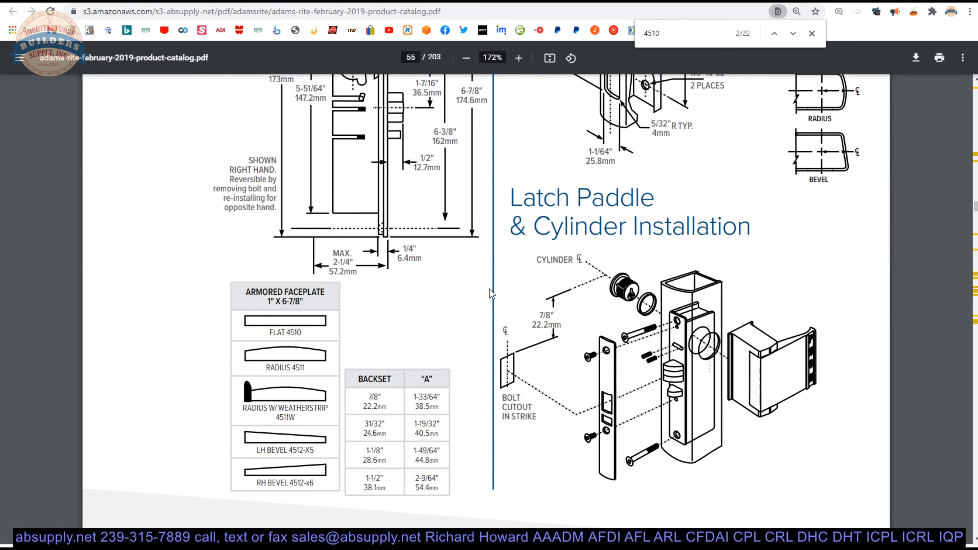